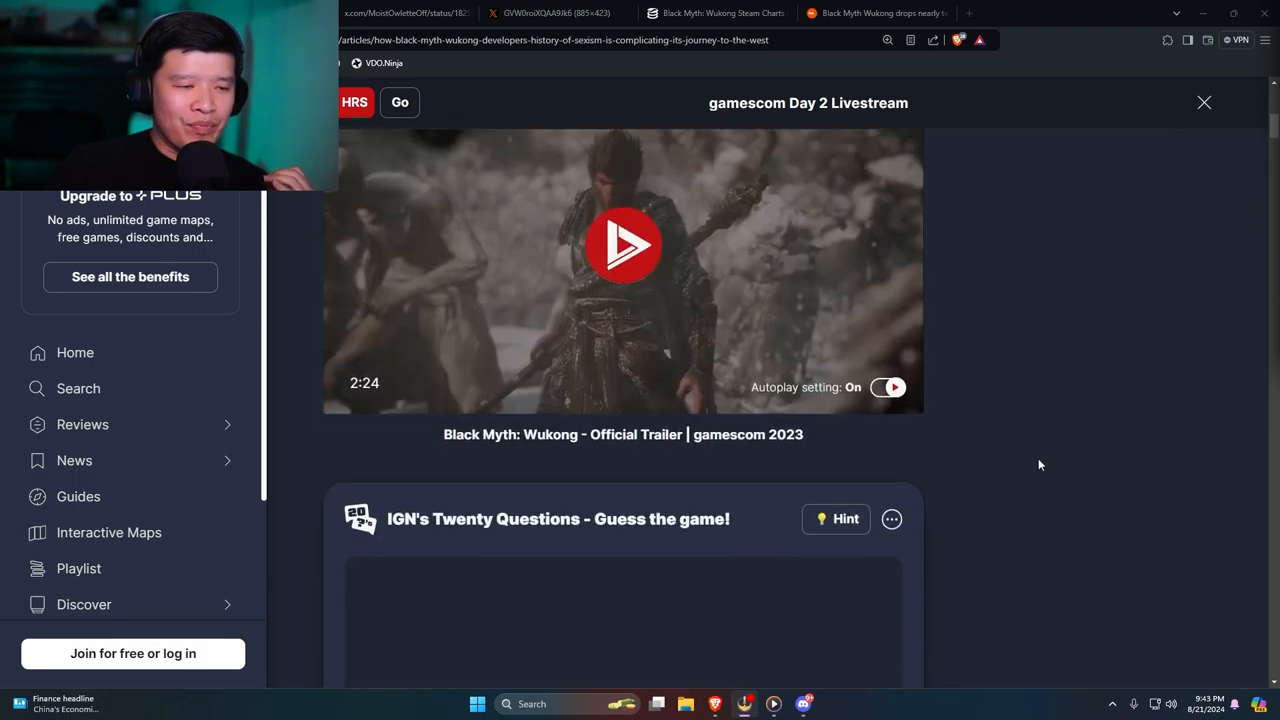
# - Scroll the PC Gamer streamer-guidelines article down and back up past its headline
pyautogui.scroll(-3)
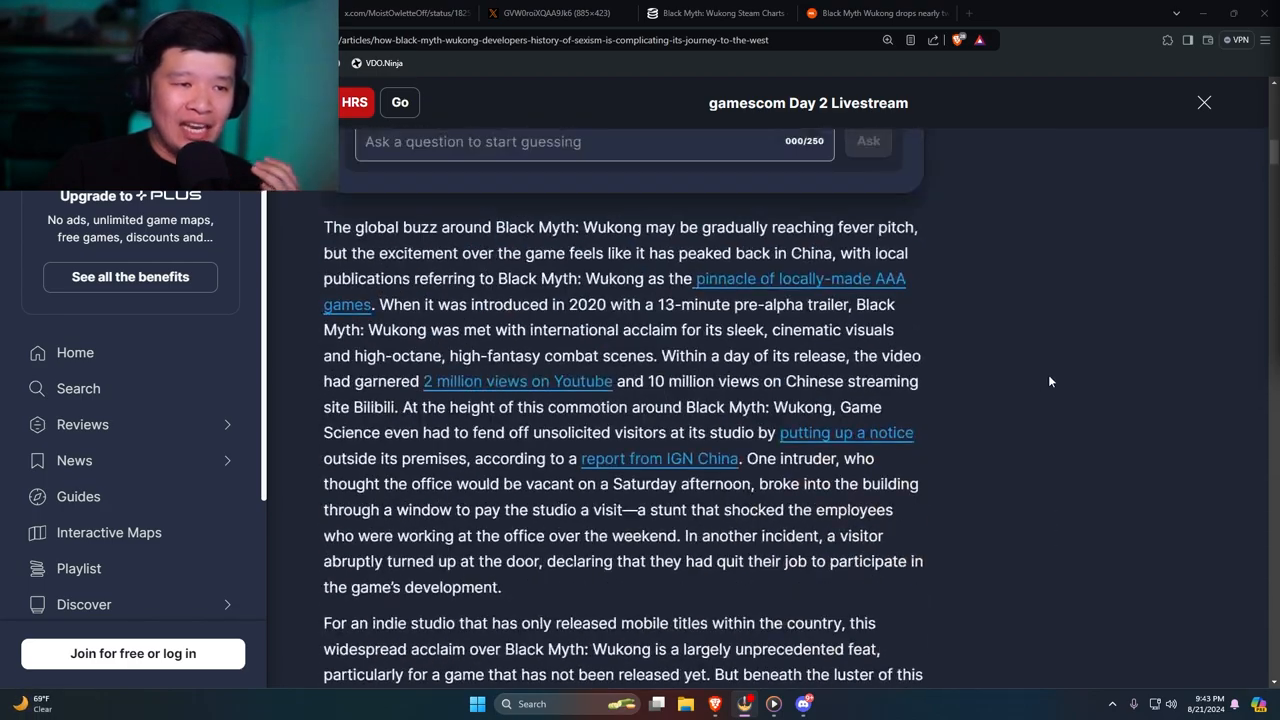
pyautogui.scroll(3)
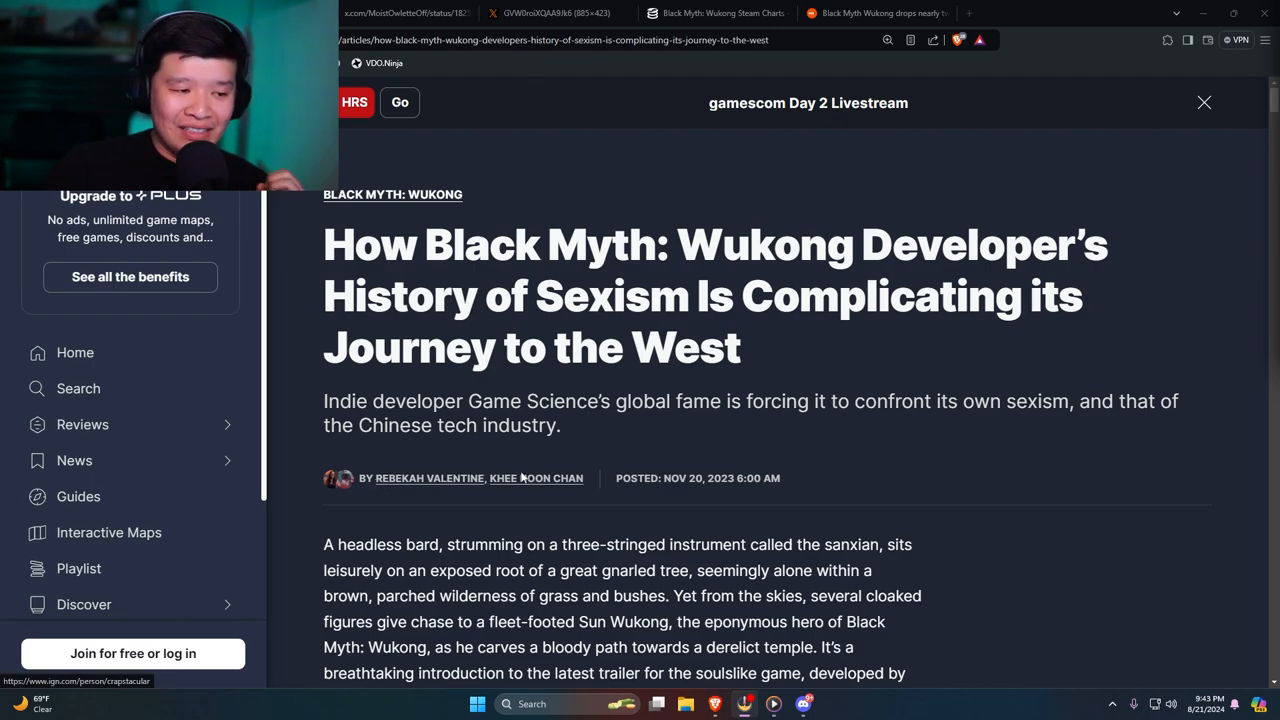
pyautogui.moveTo(888, 496)
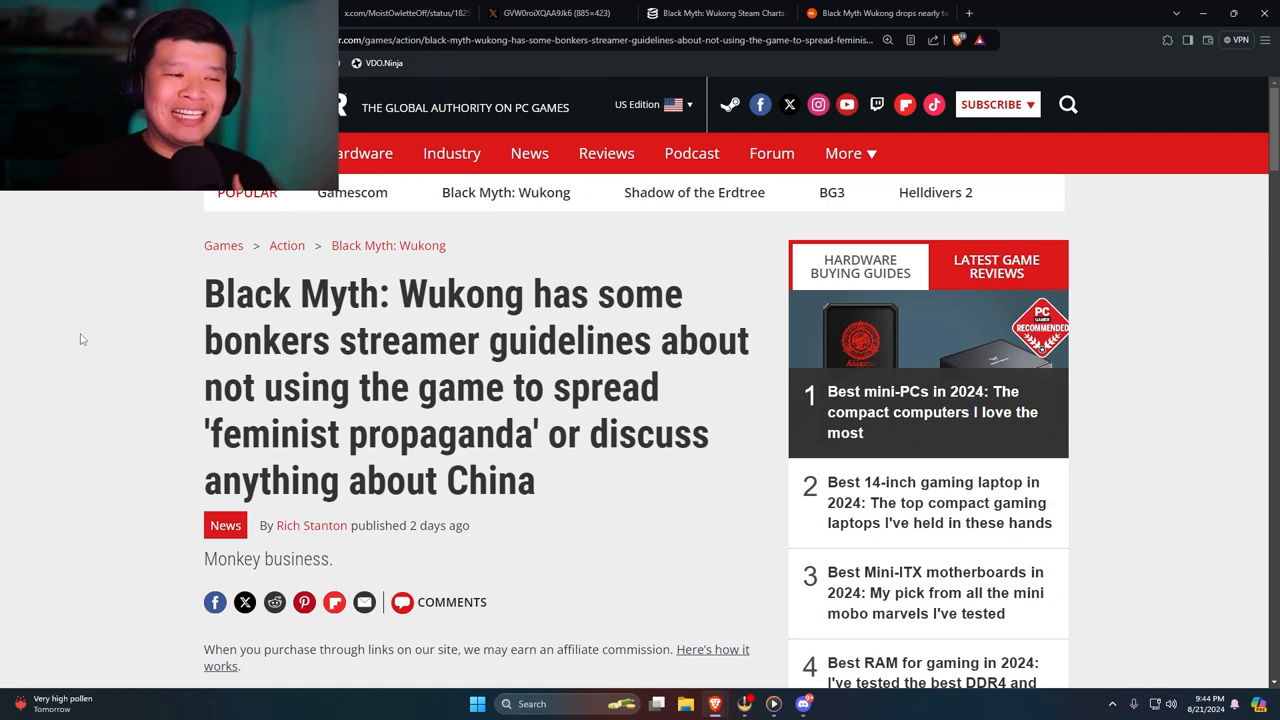
pyautogui.scroll(-3)
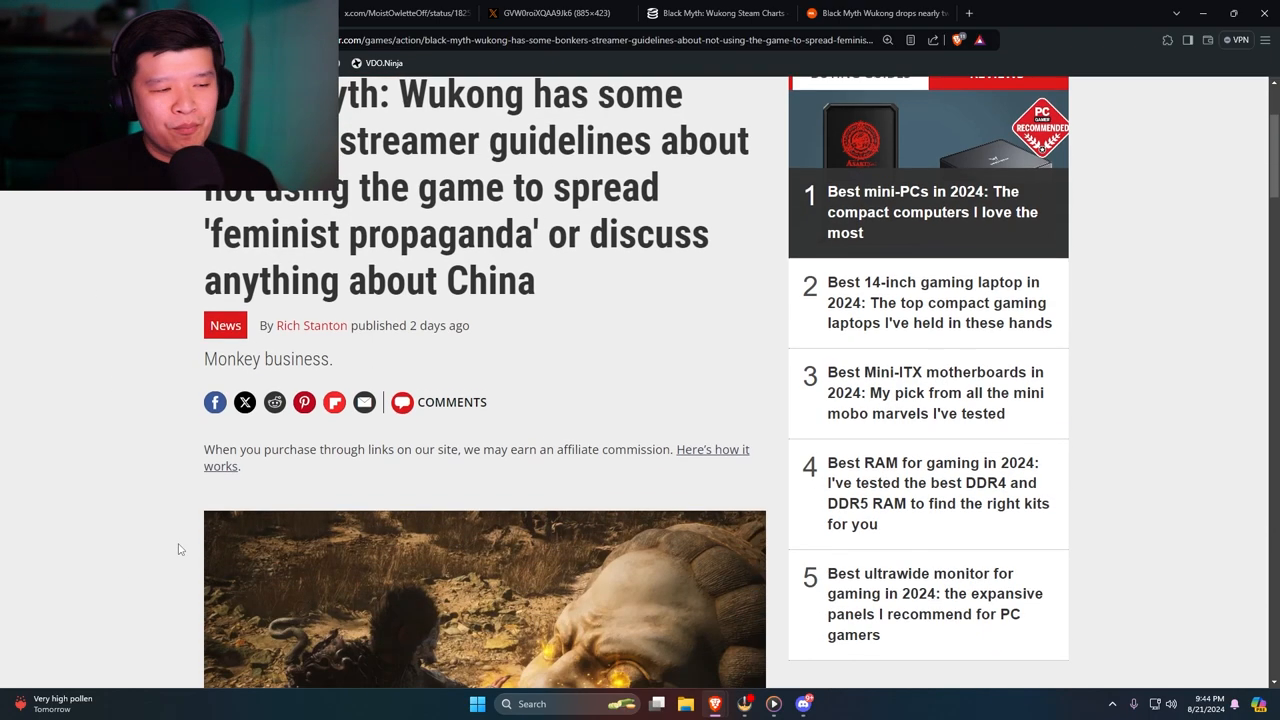
pyautogui.scroll(-3)
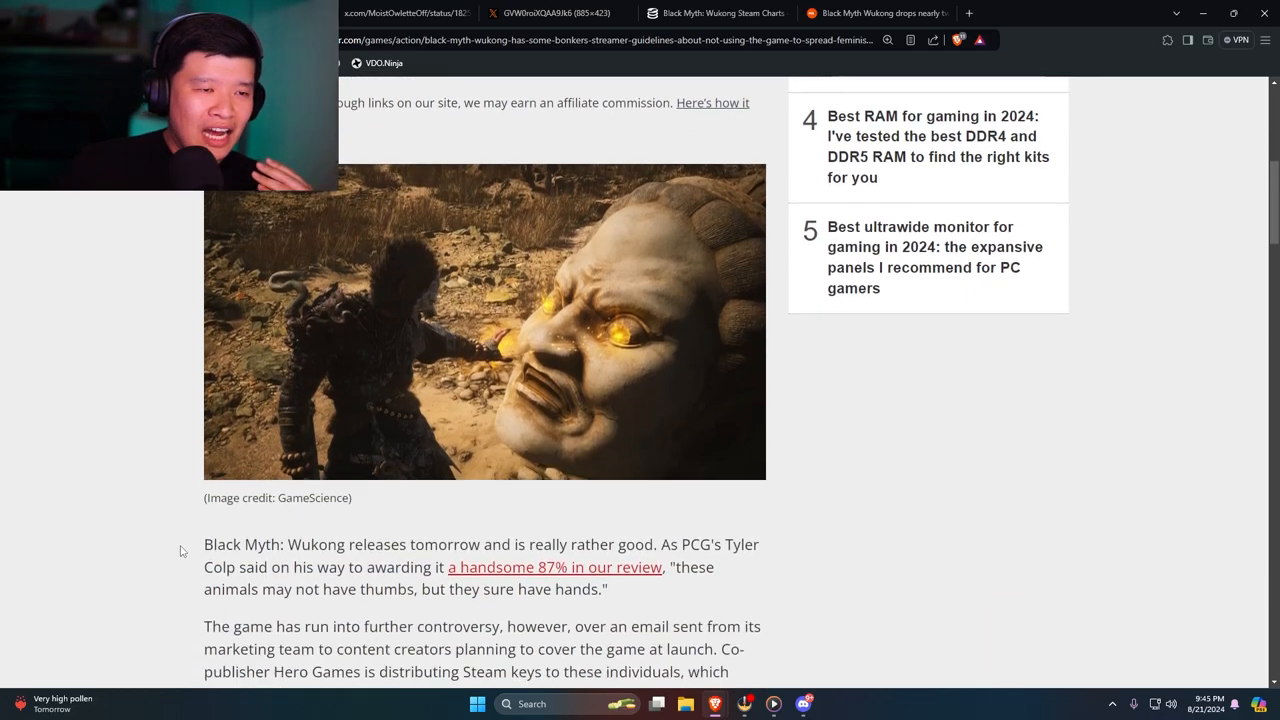
pyautogui.scroll(-3)
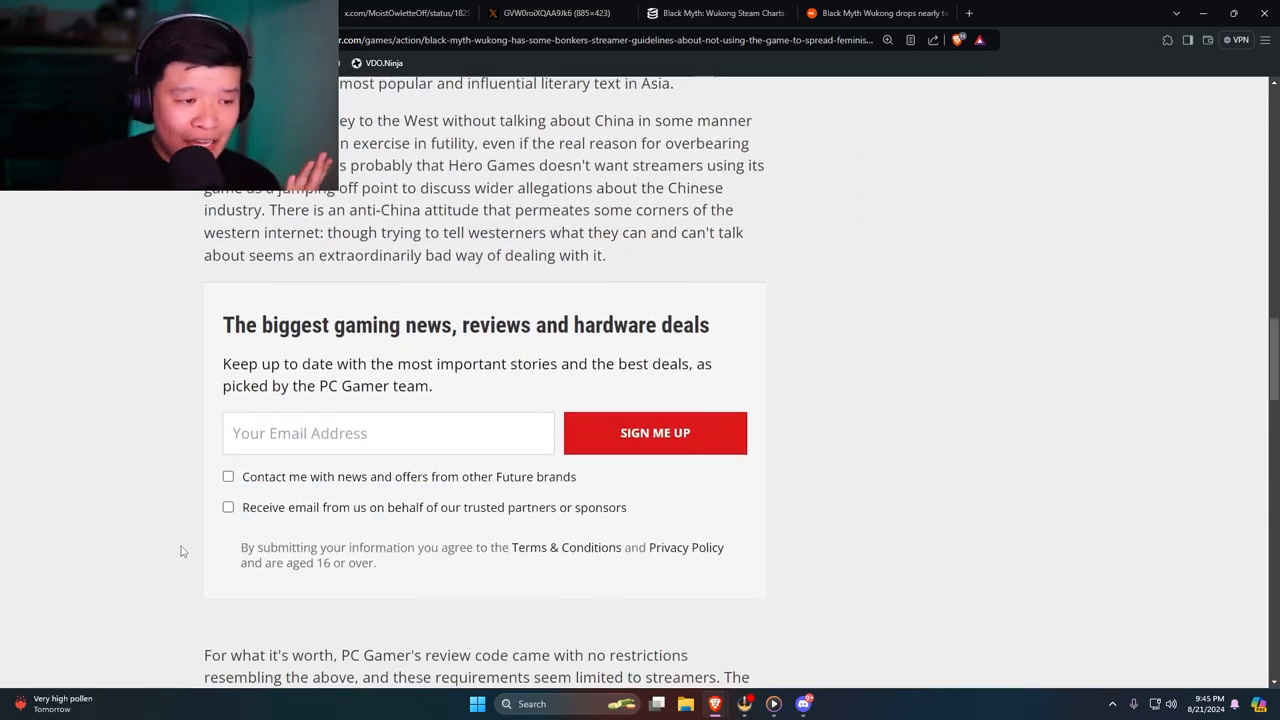
pyautogui.scroll(-3)
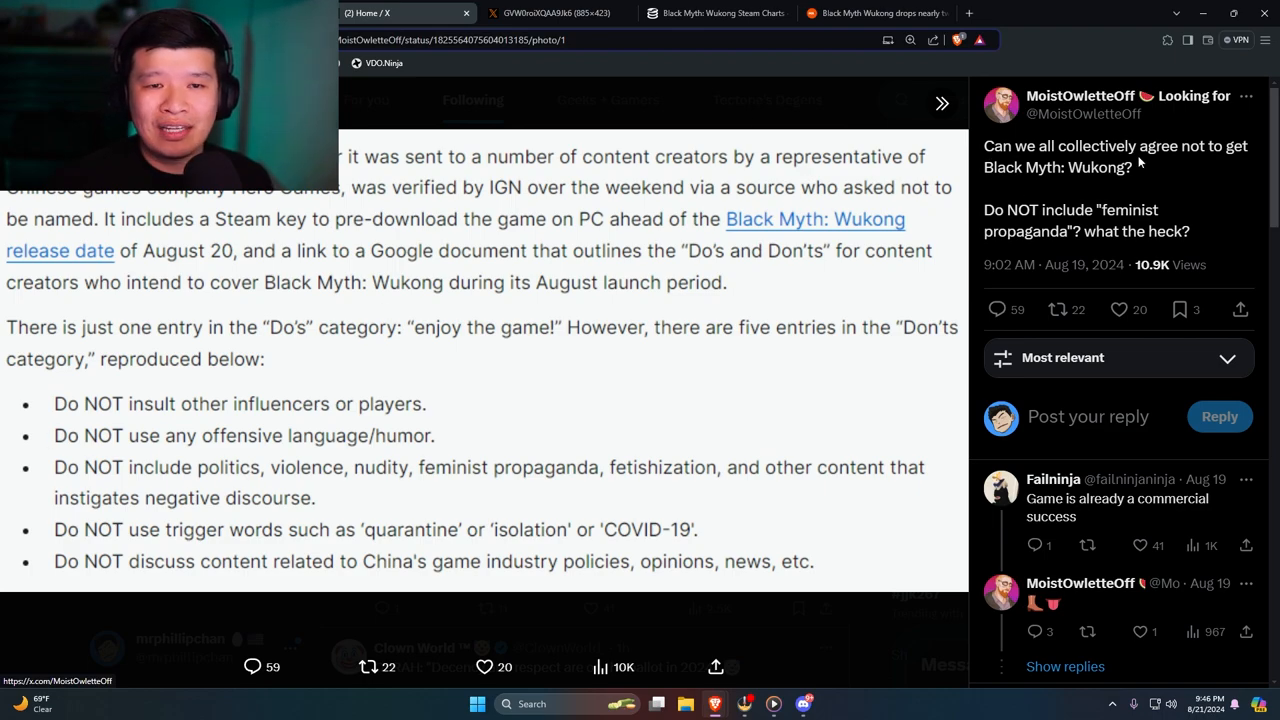
pyautogui.moveTo(756, 280)
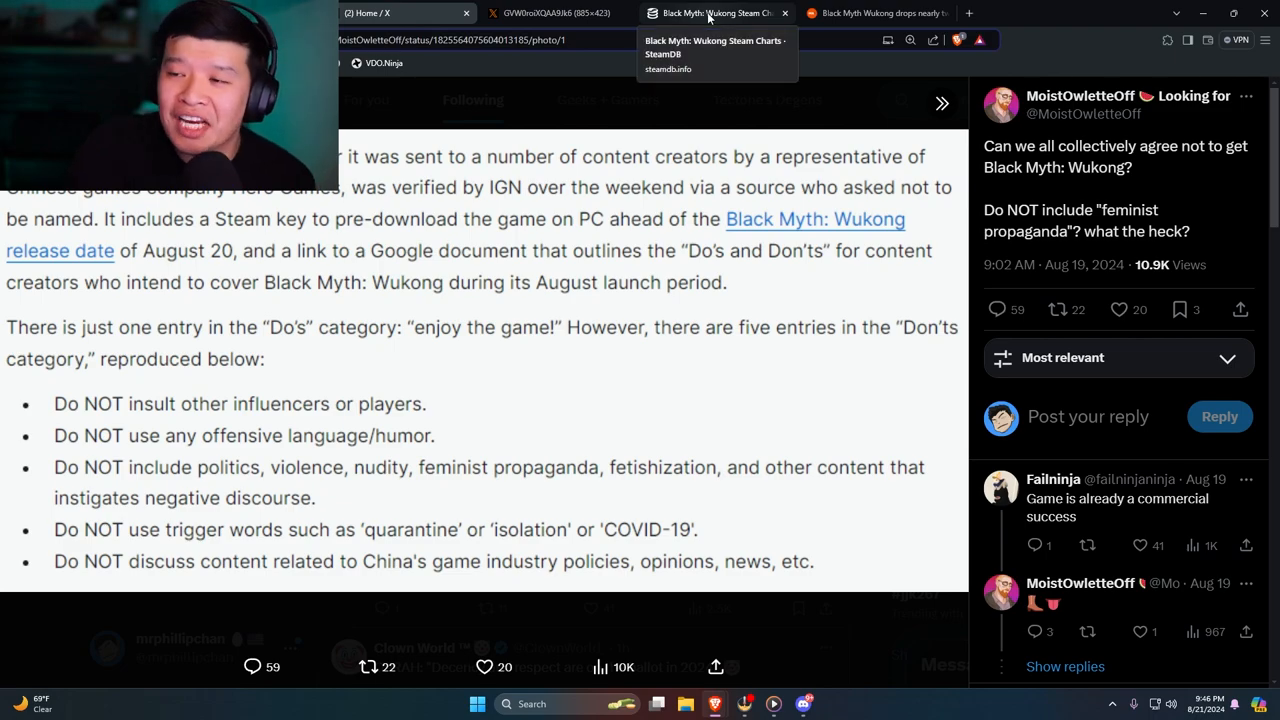
# - Show Black Myth: Wukong's SteamDB player graph with its peaks above 2 million on August 20–22
pyautogui.click(712, 12)
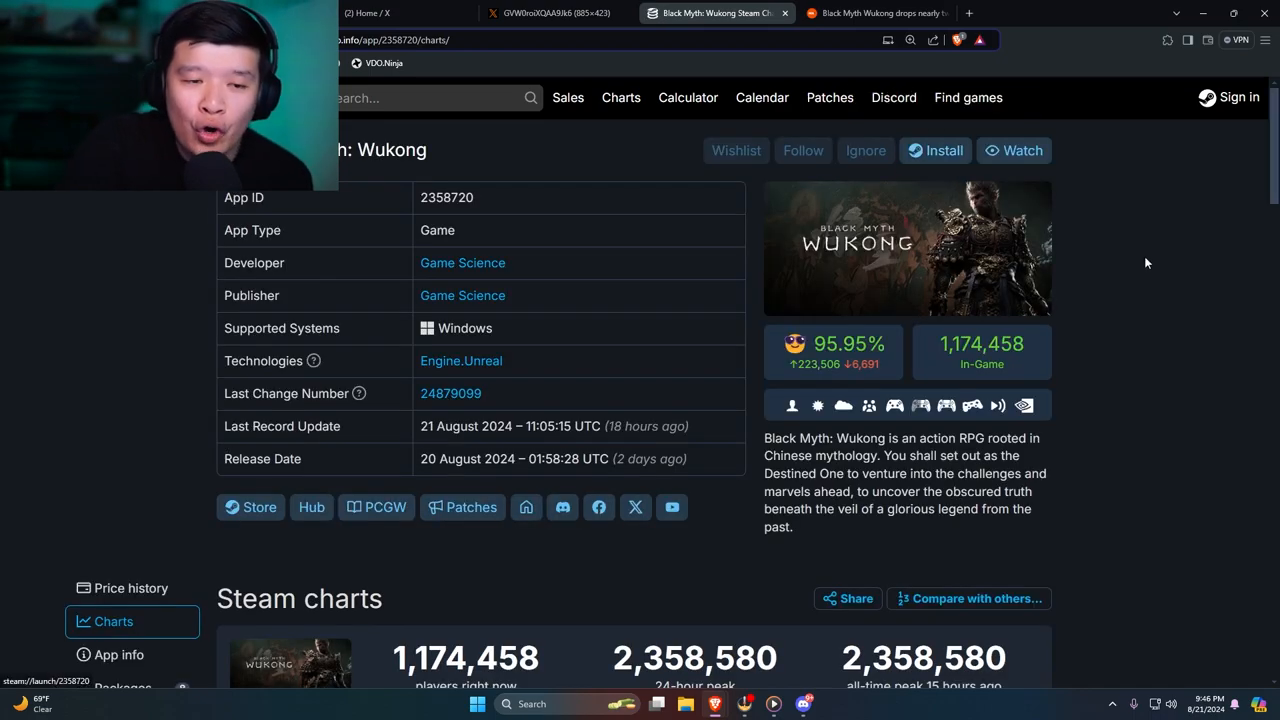
pyautogui.scroll(-3)
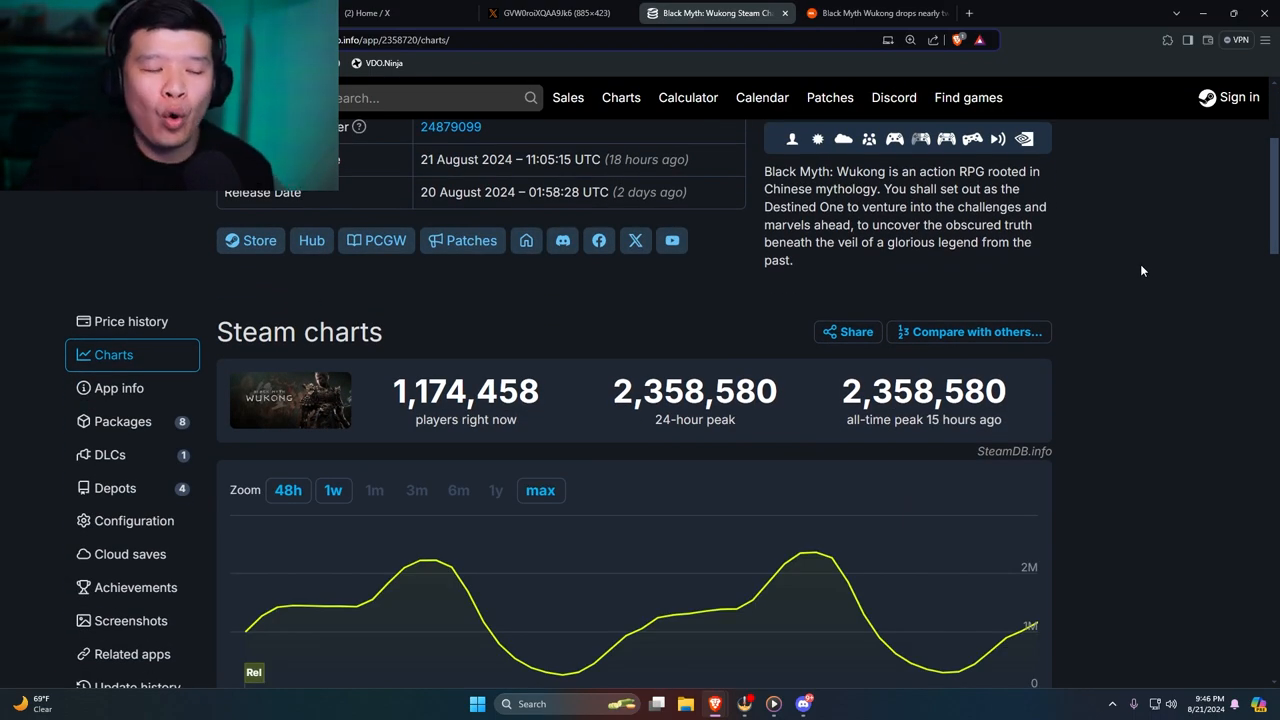
pyautogui.moveTo(1132, 272)
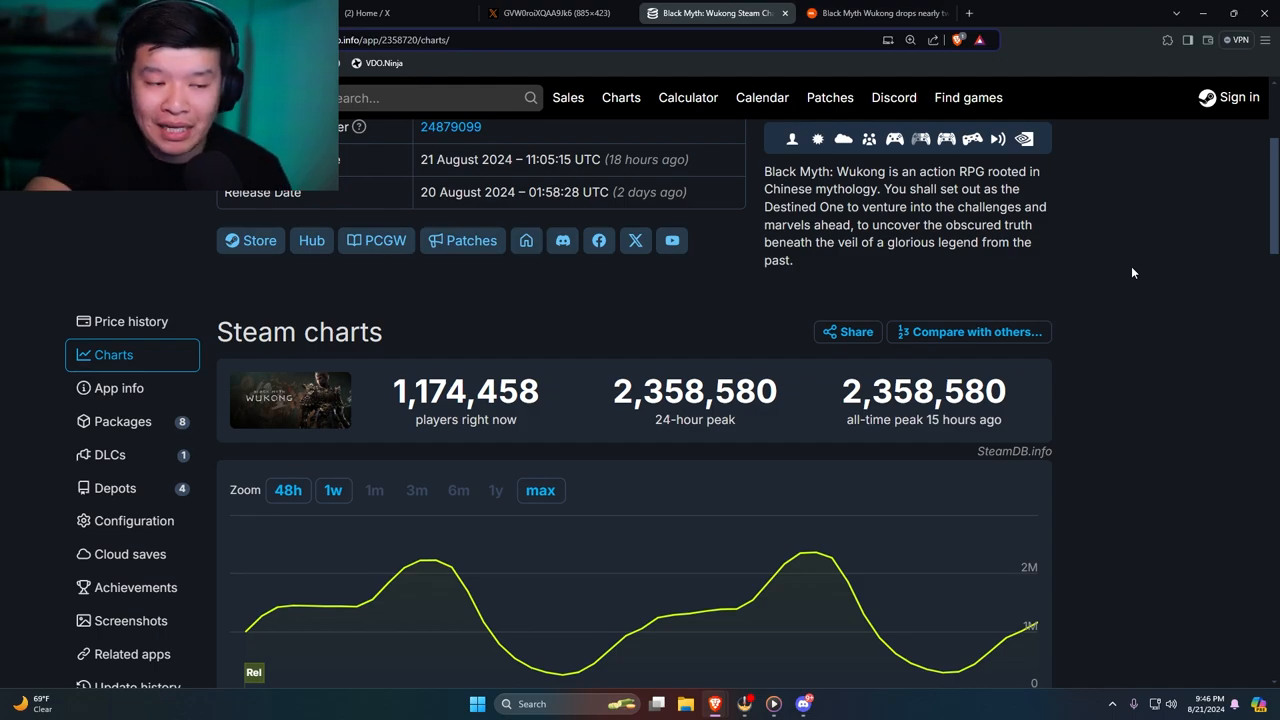
pyautogui.scroll(-3)
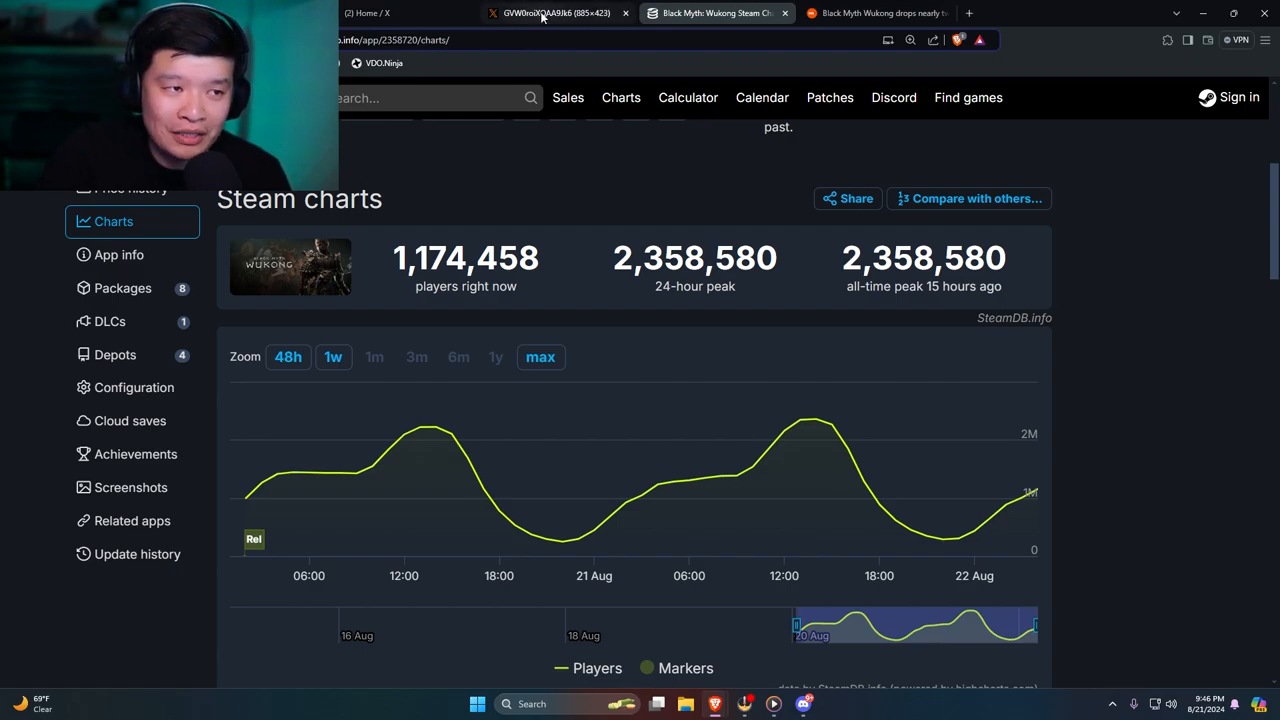
# - Switch to the news article on Wukong dropping nearly two million players in hours
pyautogui.click(544, 16)
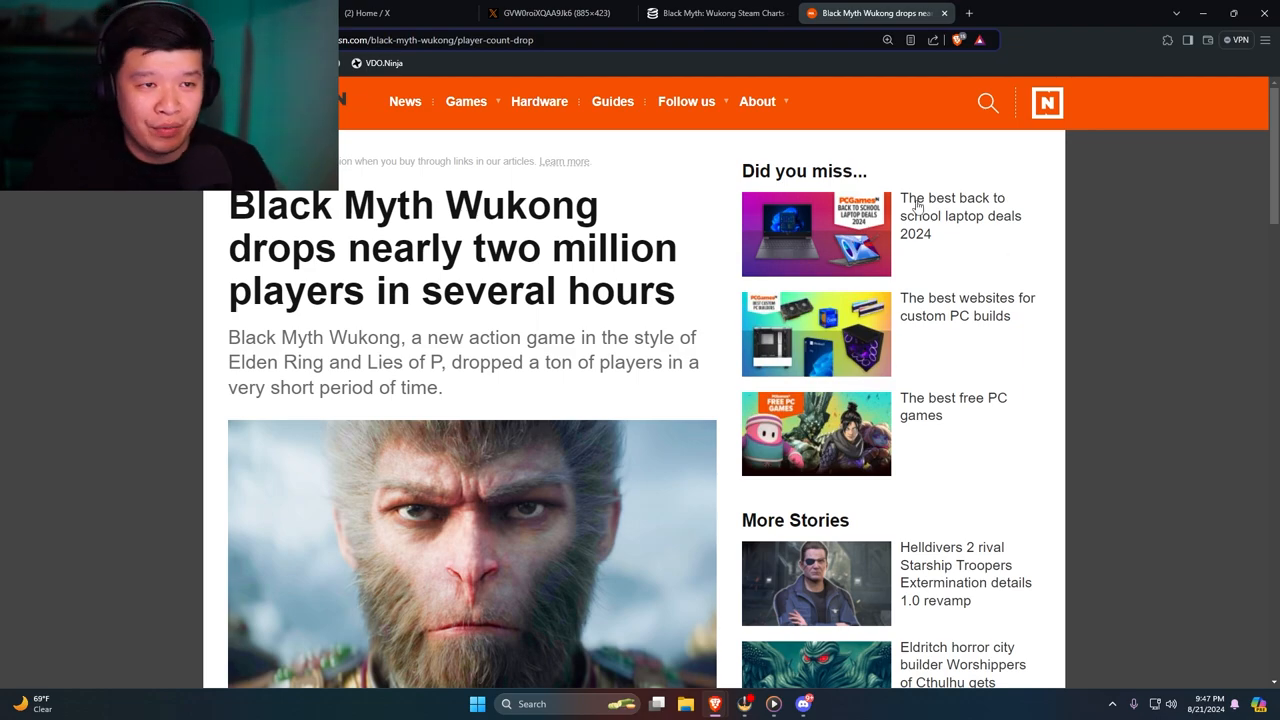
# - Revisit the SteamDB 48-hour Wukong chart, then return to the PCGamesN player-drop article
pyautogui.click(718, 12)
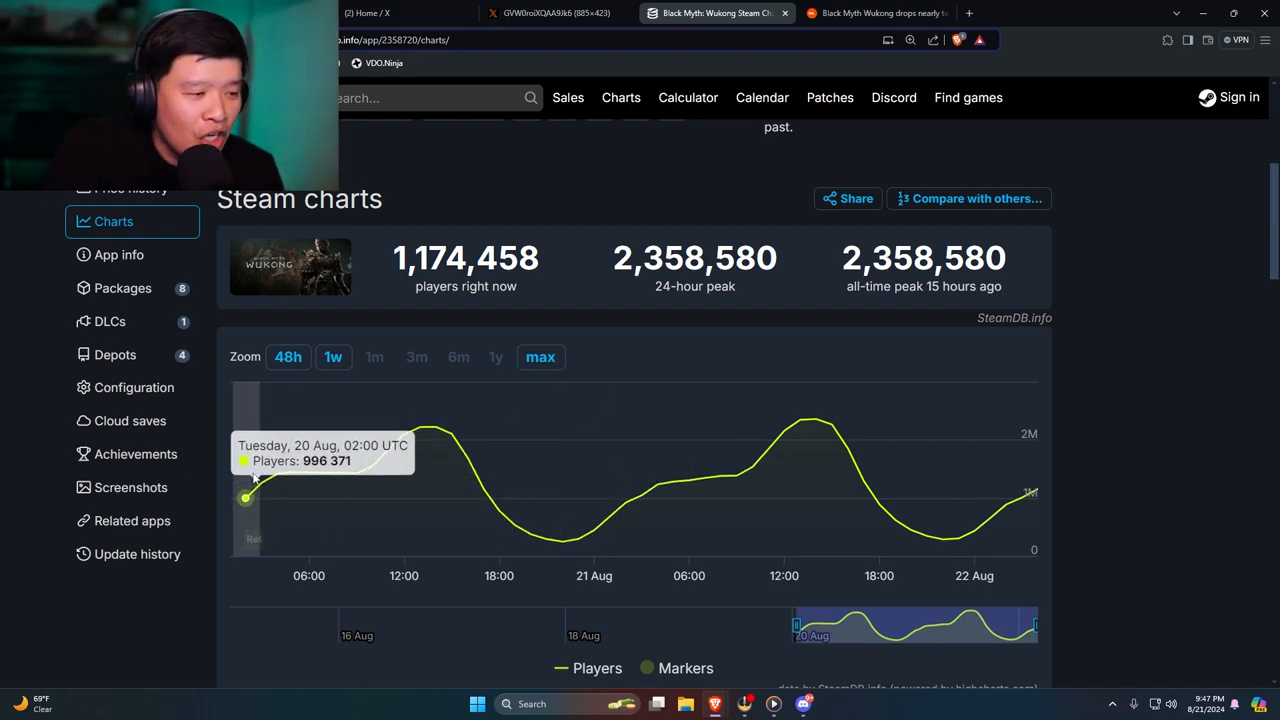
pyautogui.moveTo(276, 480)
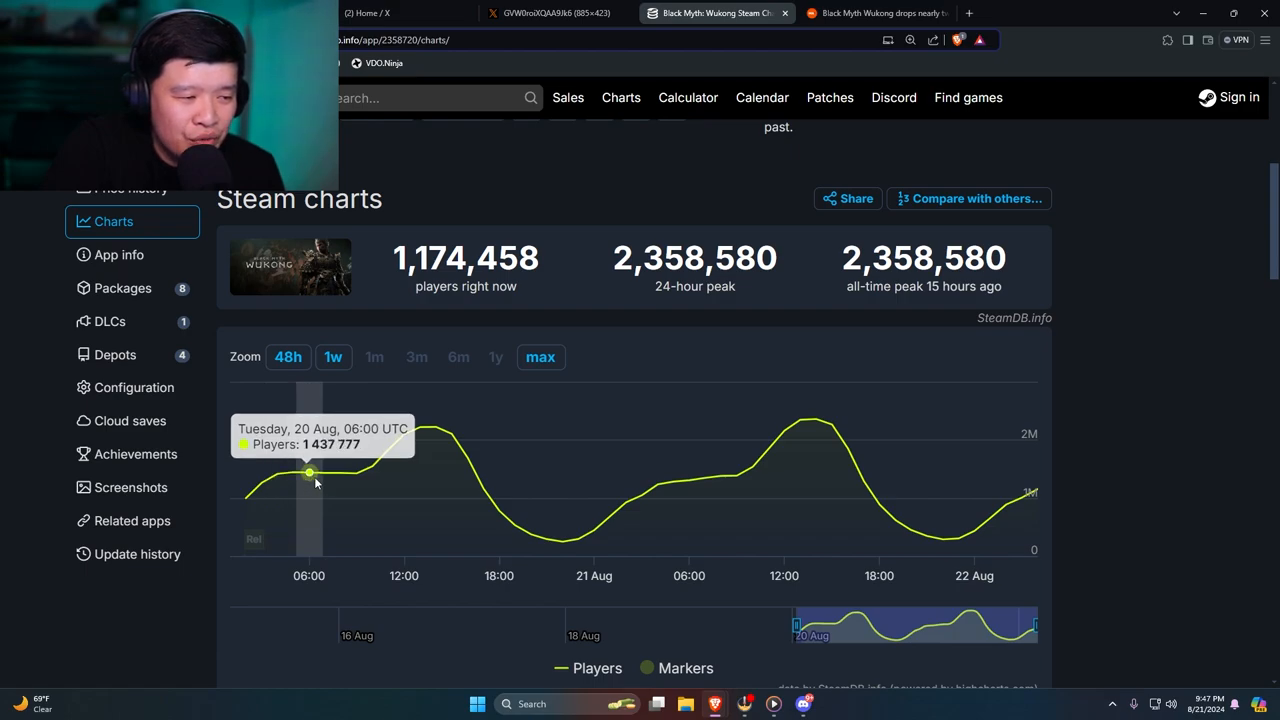
pyautogui.moveTo(374, 484)
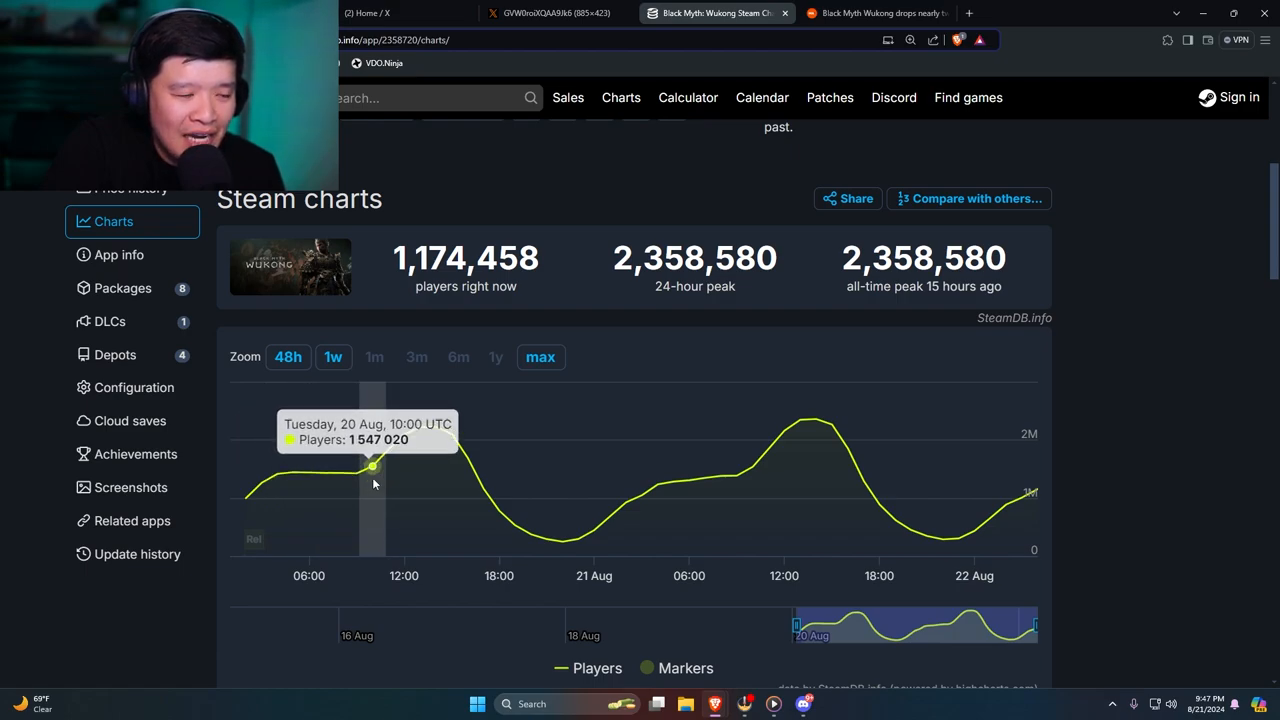
pyautogui.moveTo(300, 480)
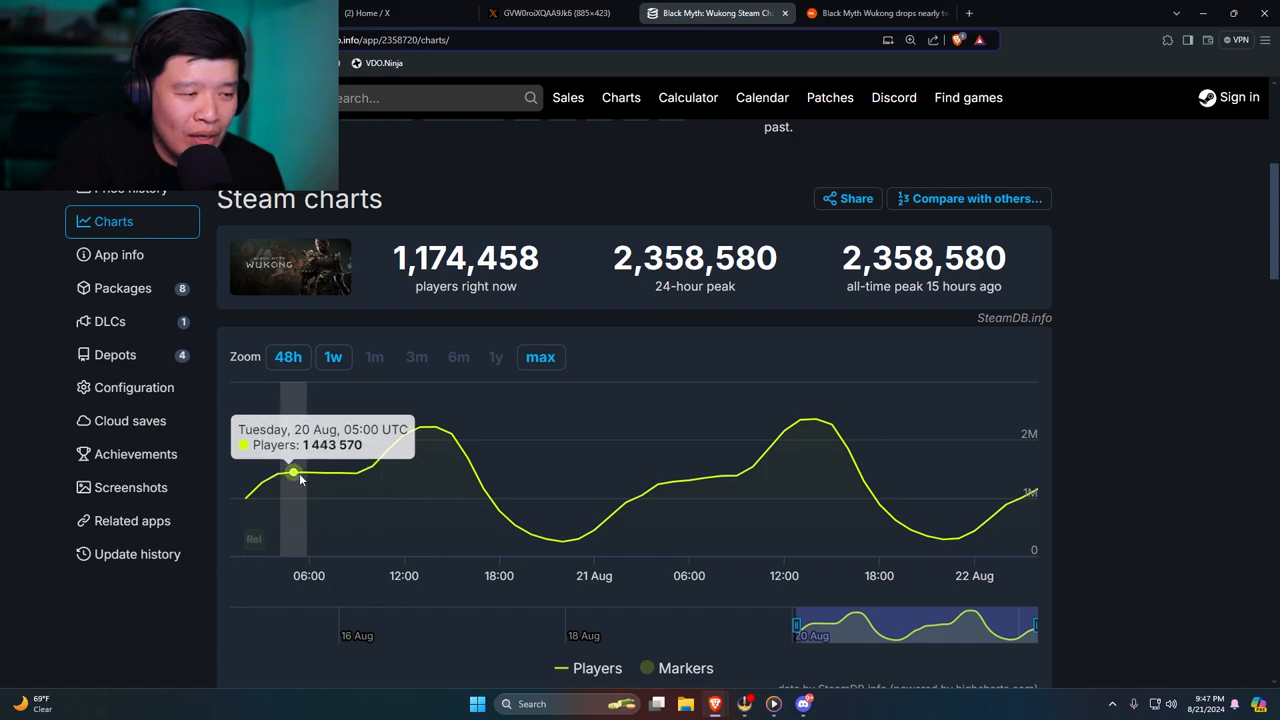
pyautogui.moveTo(334, 484)
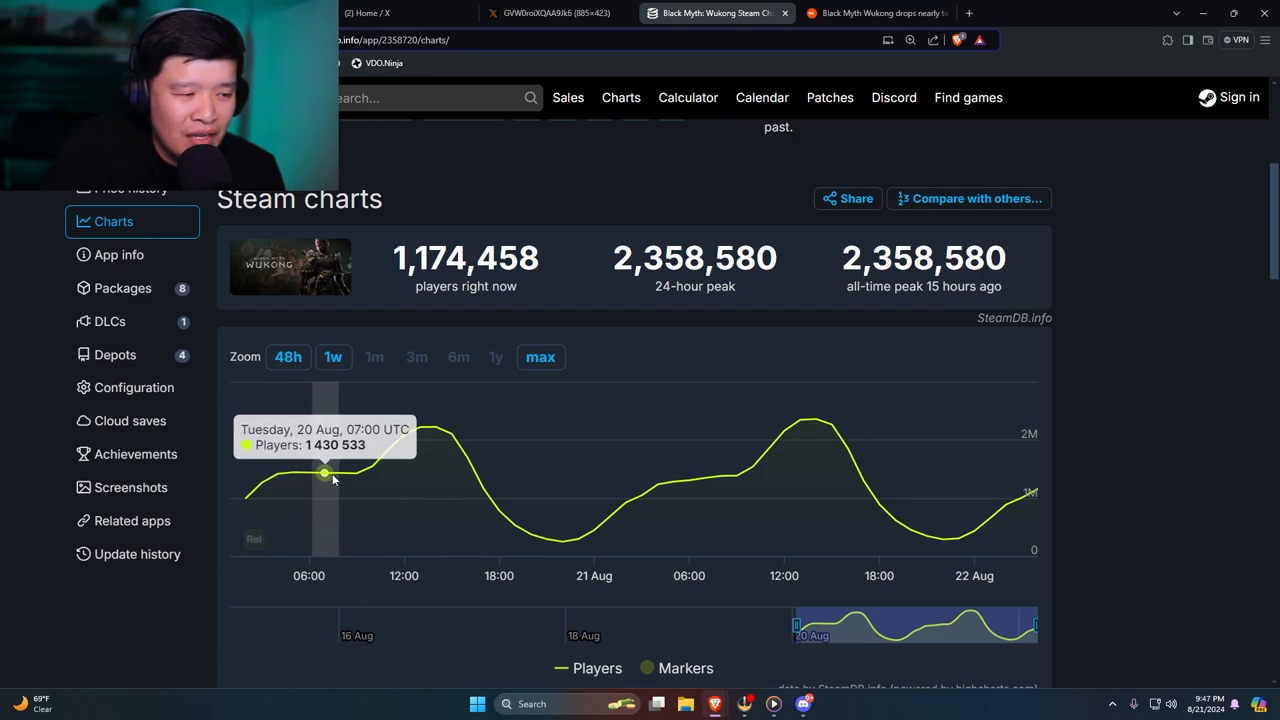
pyautogui.moveTo(364, 482)
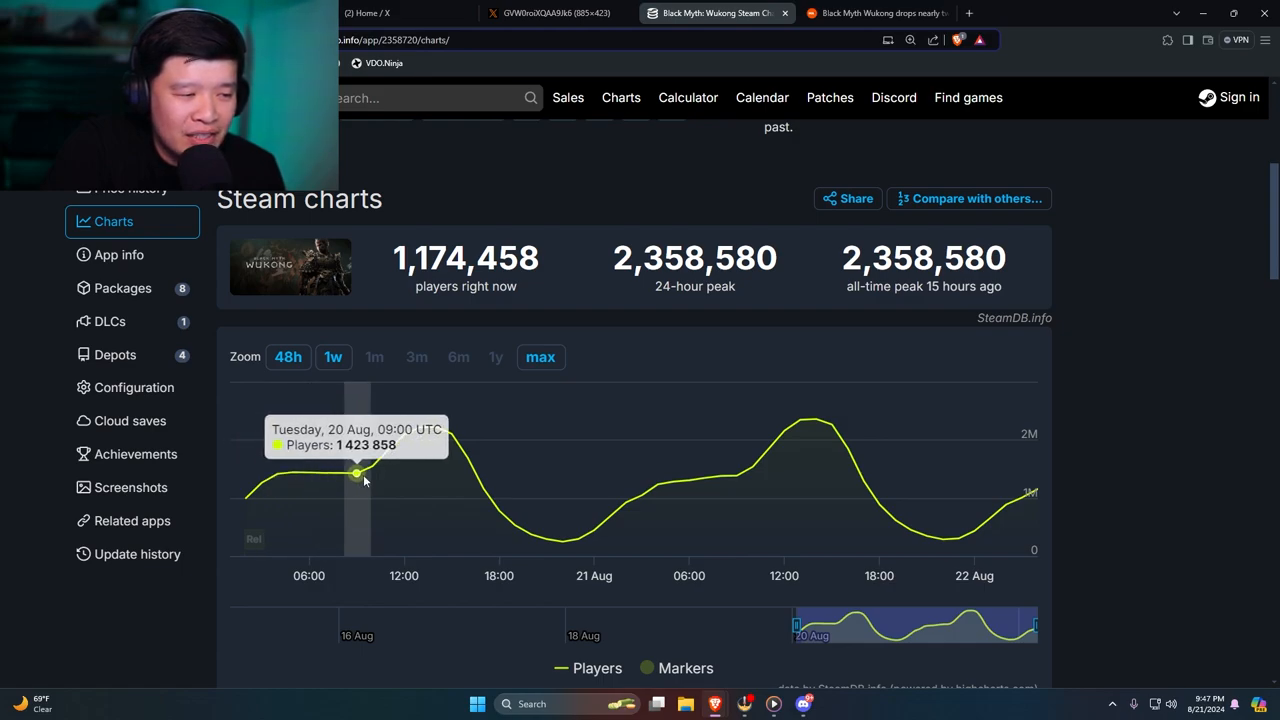
pyautogui.moveTo(422, 444)
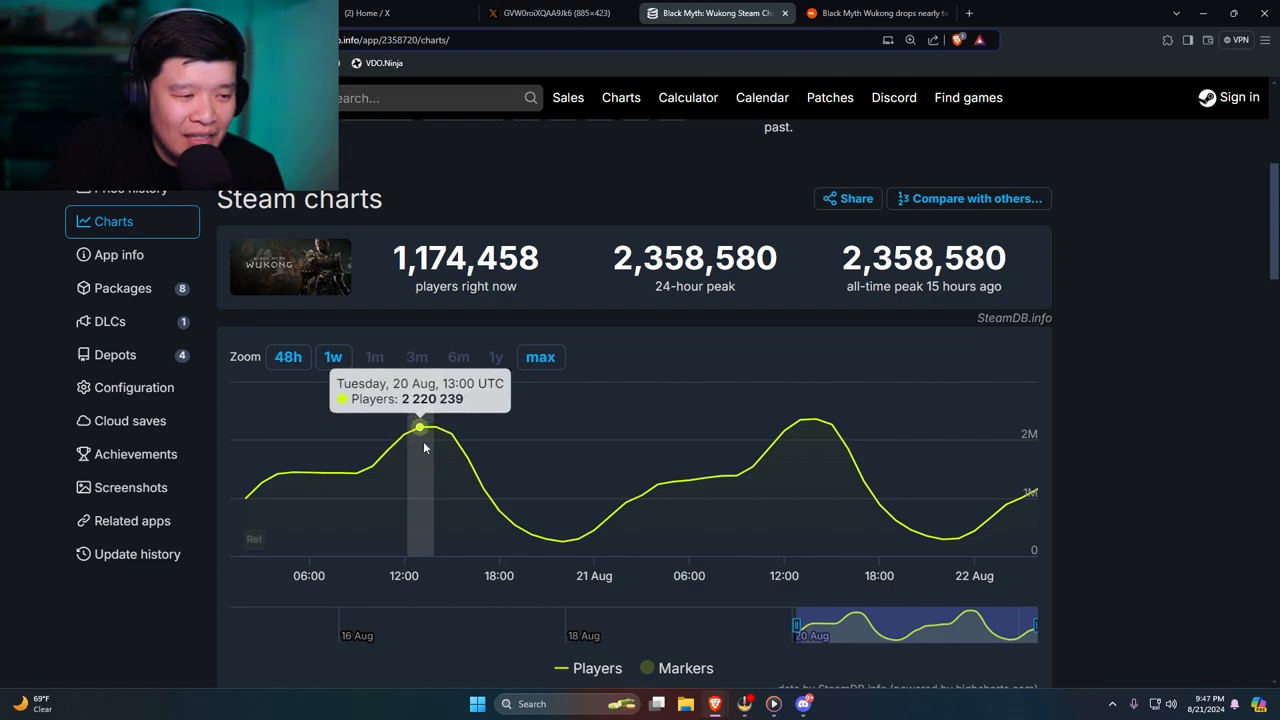
pyautogui.moveTo(434, 444)
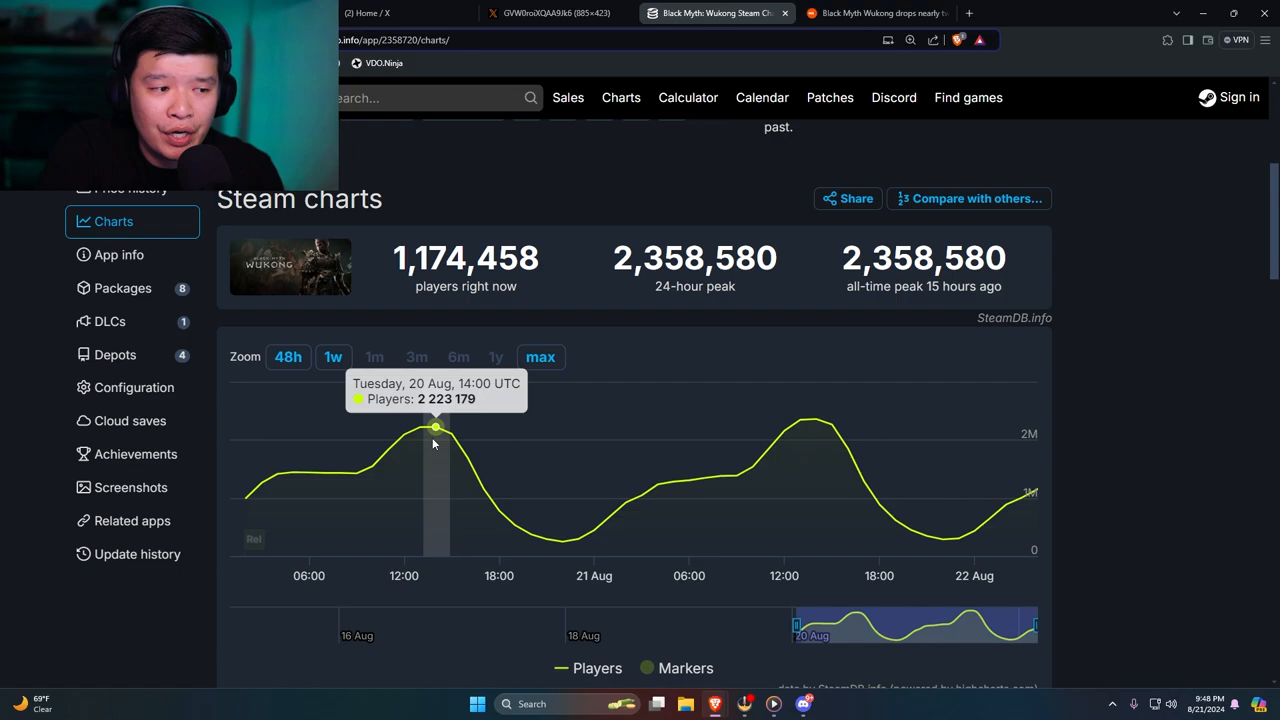
pyautogui.moveTo(496, 512)
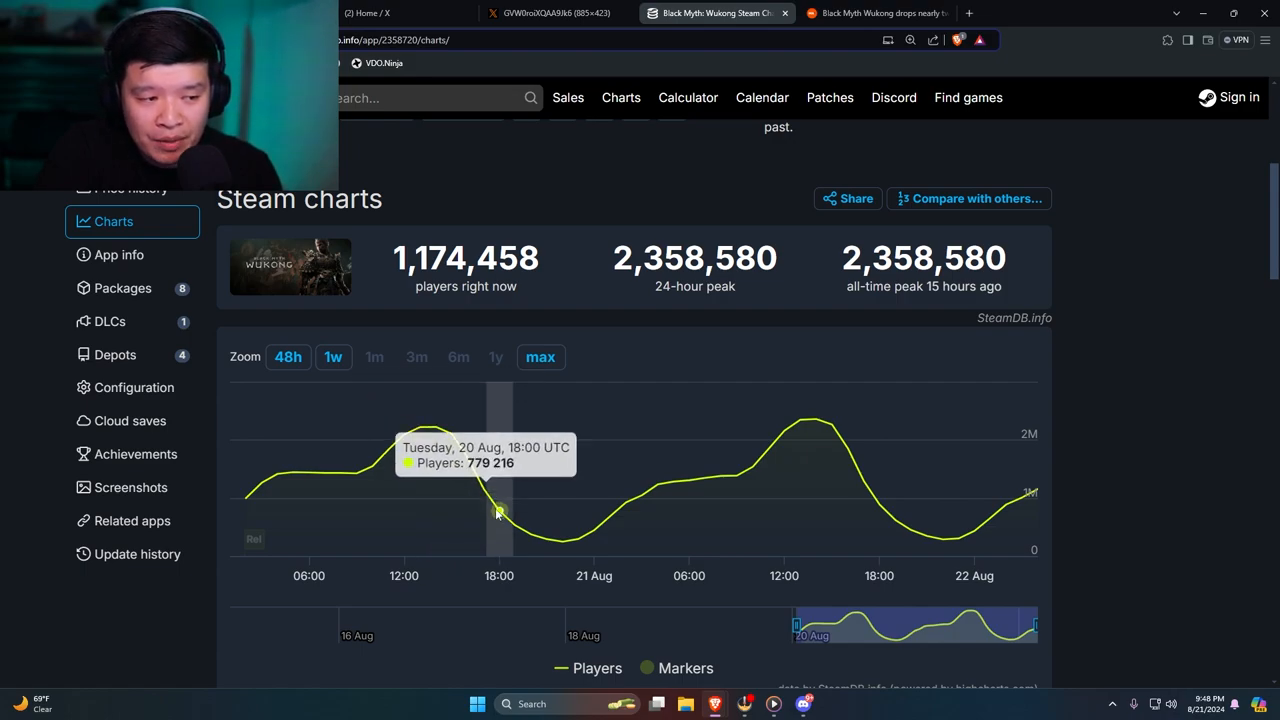
pyautogui.moveTo(562, 540)
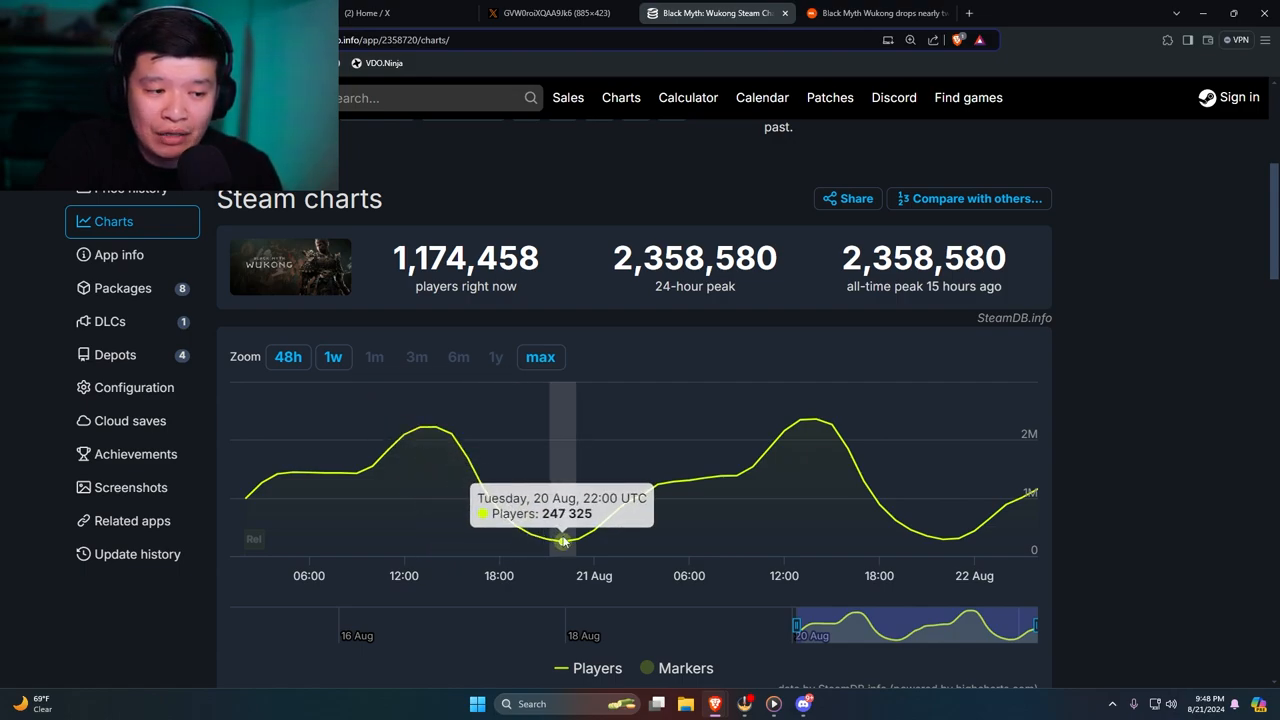
pyautogui.moveTo(468, 518)
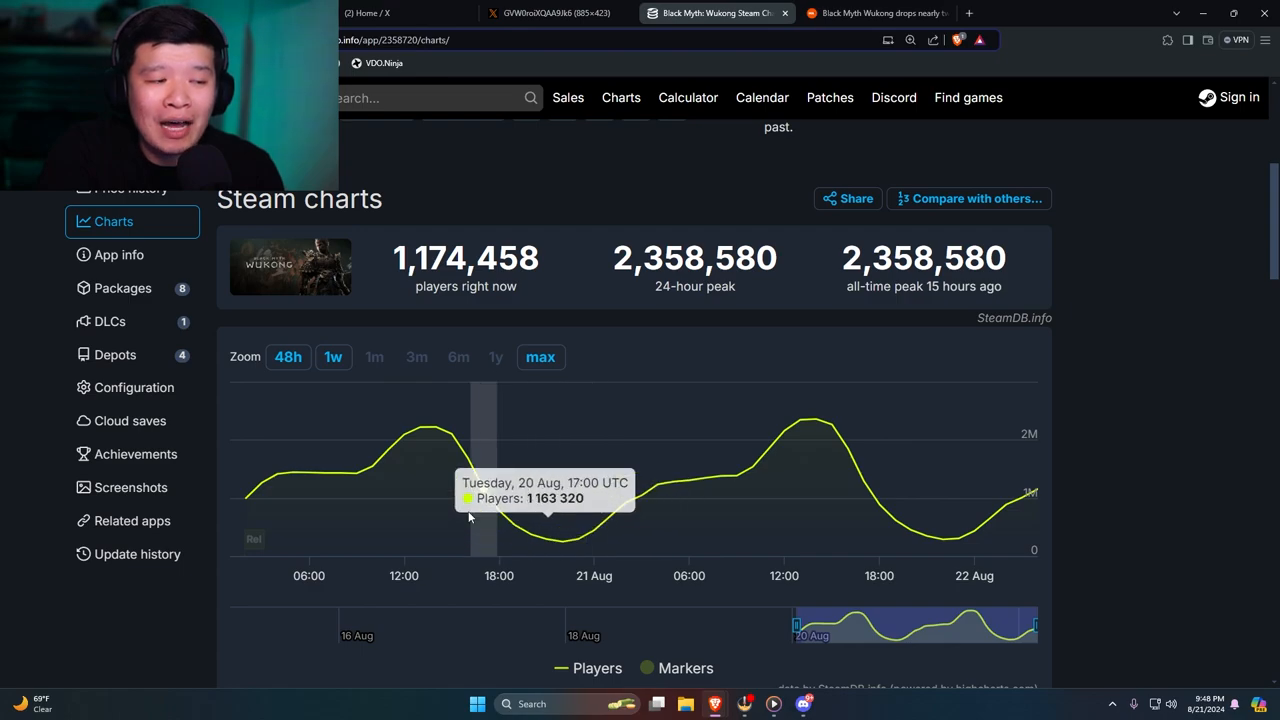
pyautogui.moveTo(278, 474)
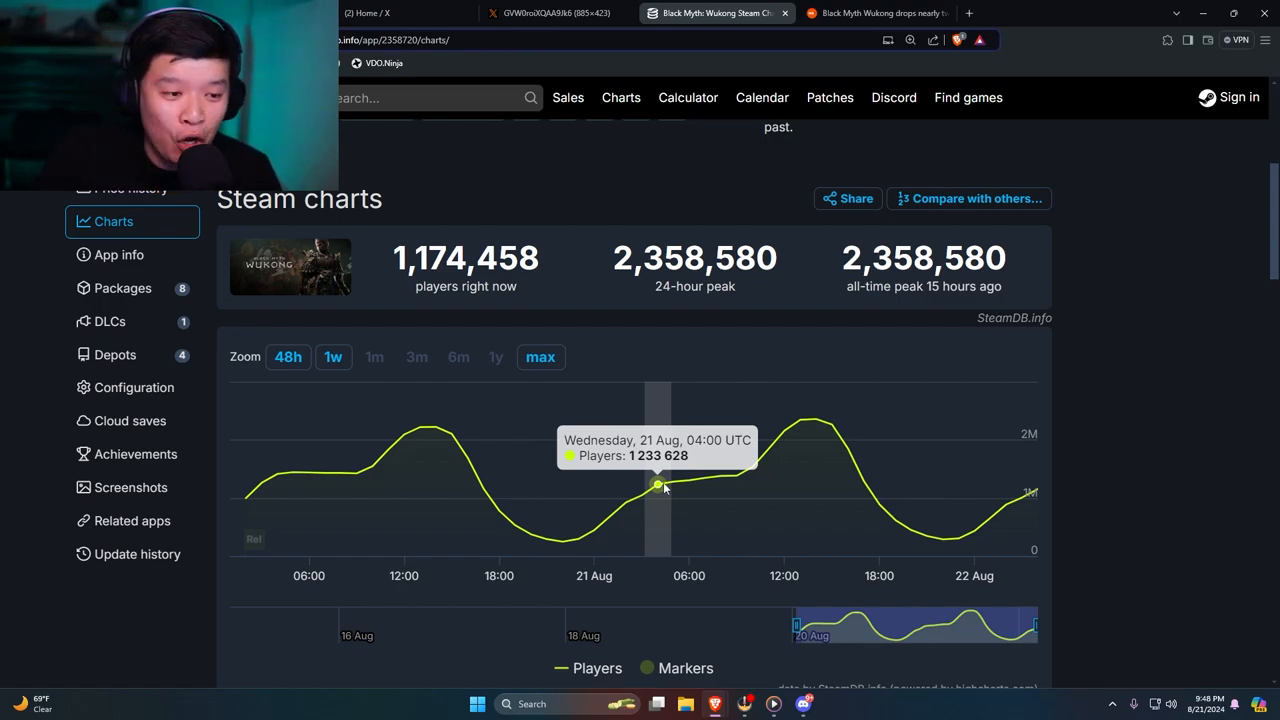
pyautogui.moveTo(774, 444)
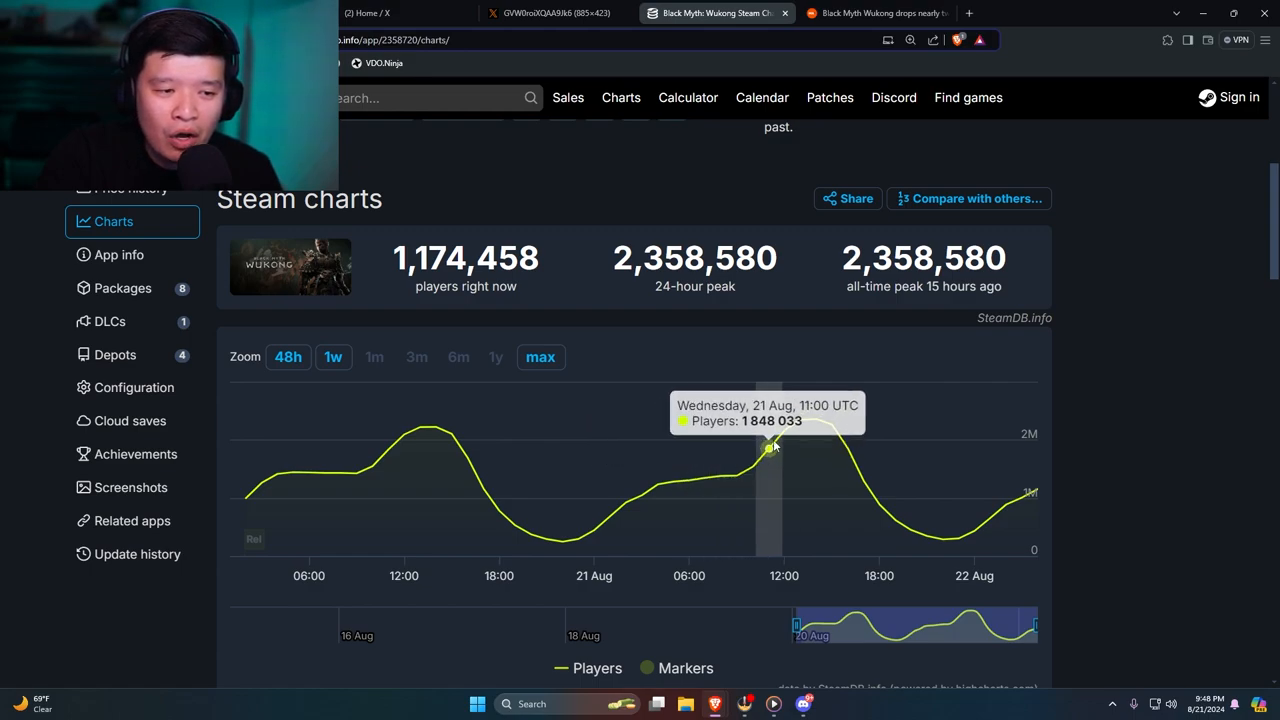
pyautogui.moveTo(816, 428)
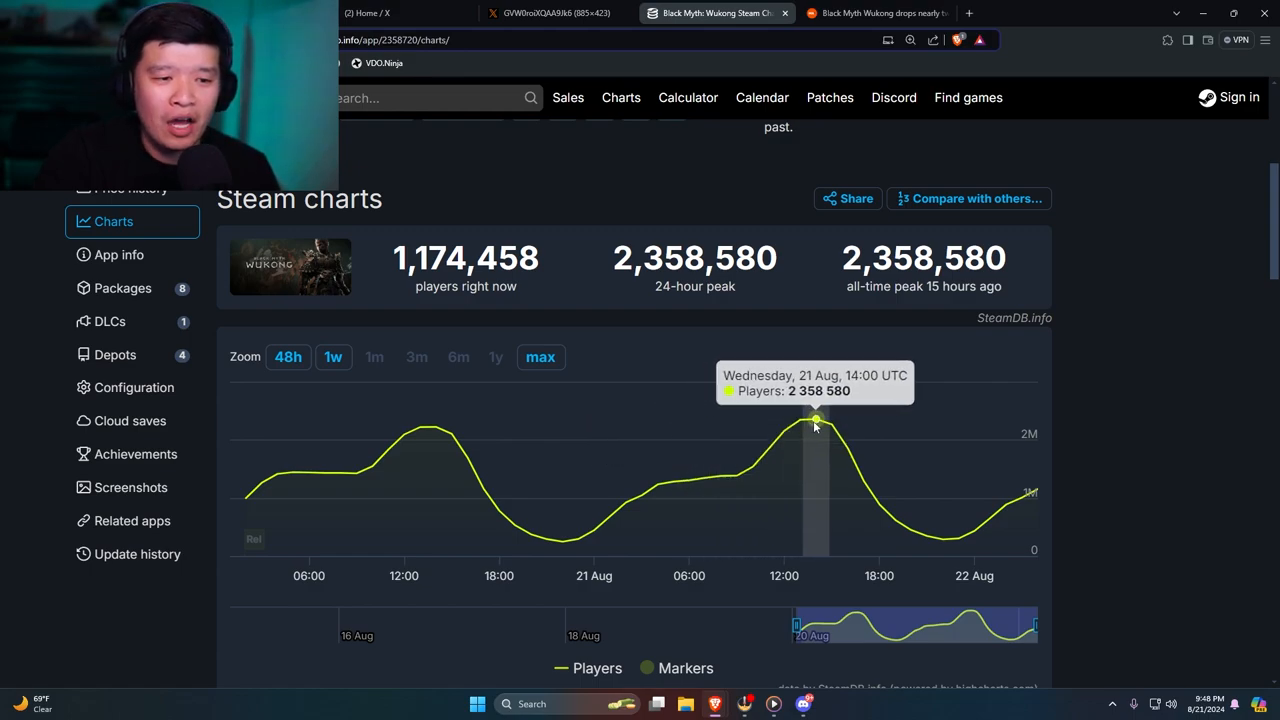
pyautogui.moveTo(944, 542)
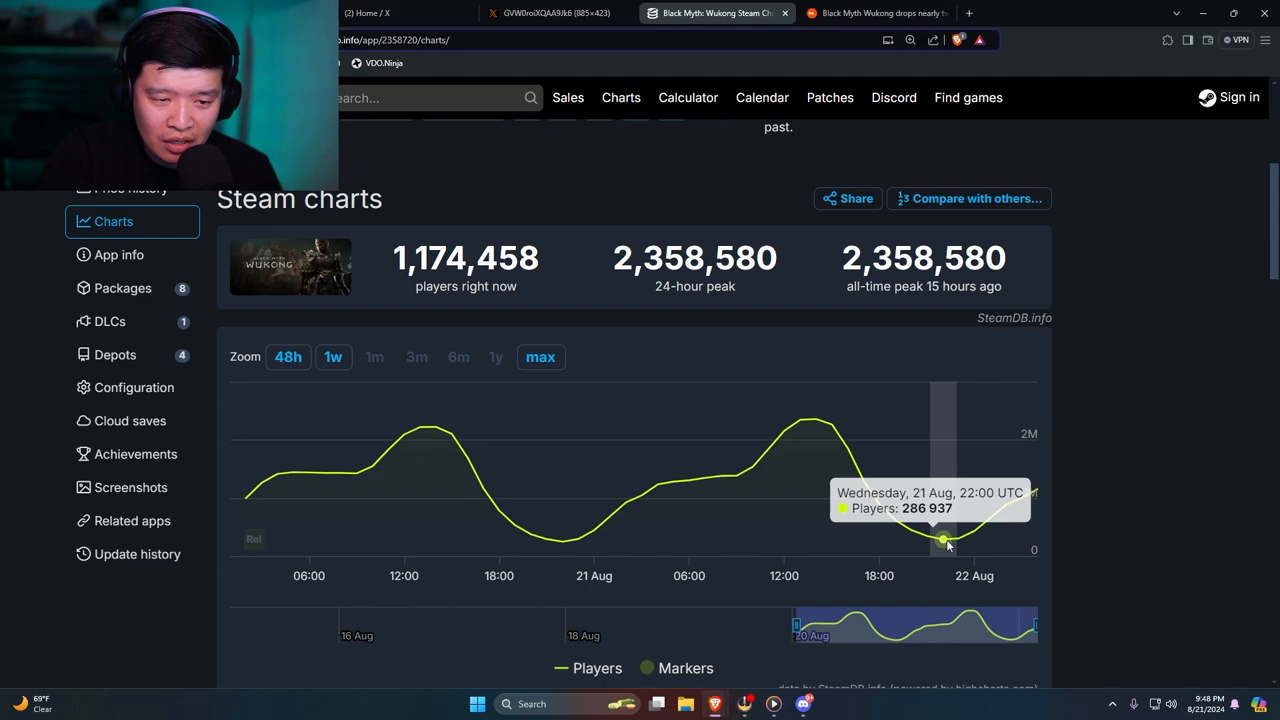
pyautogui.moveTo(1024, 500)
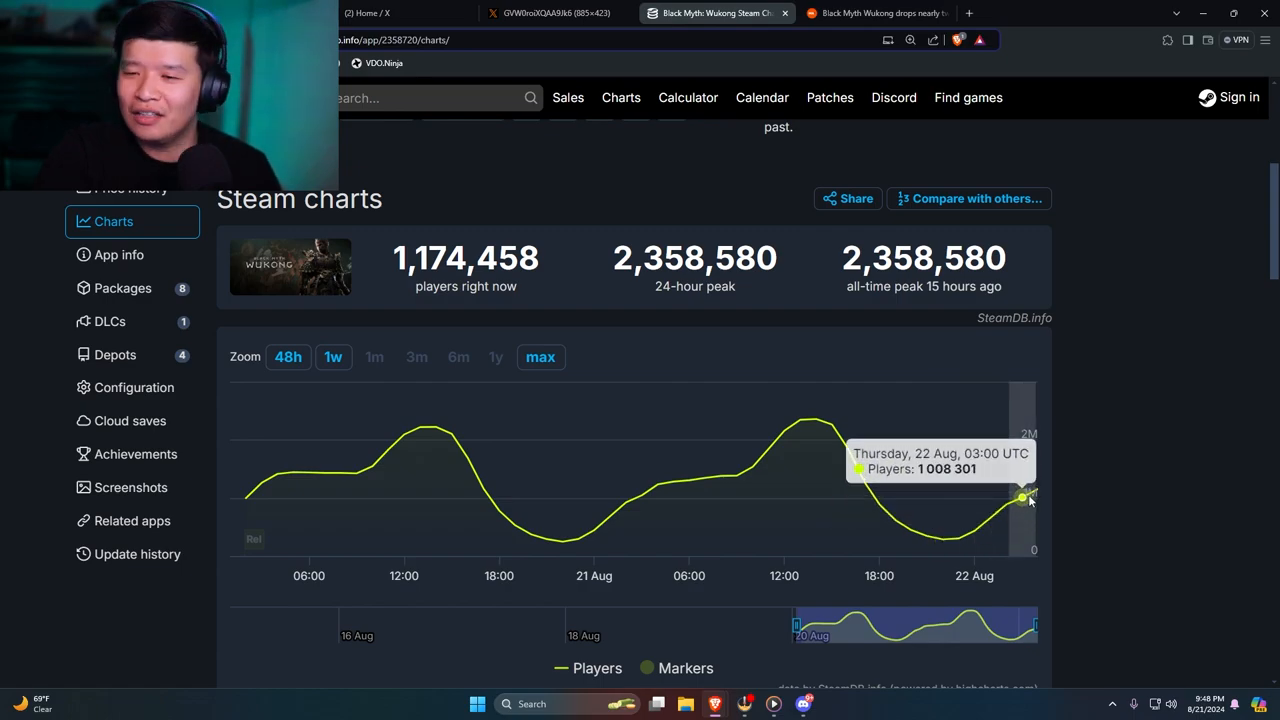
pyautogui.moveTo(948, 214)
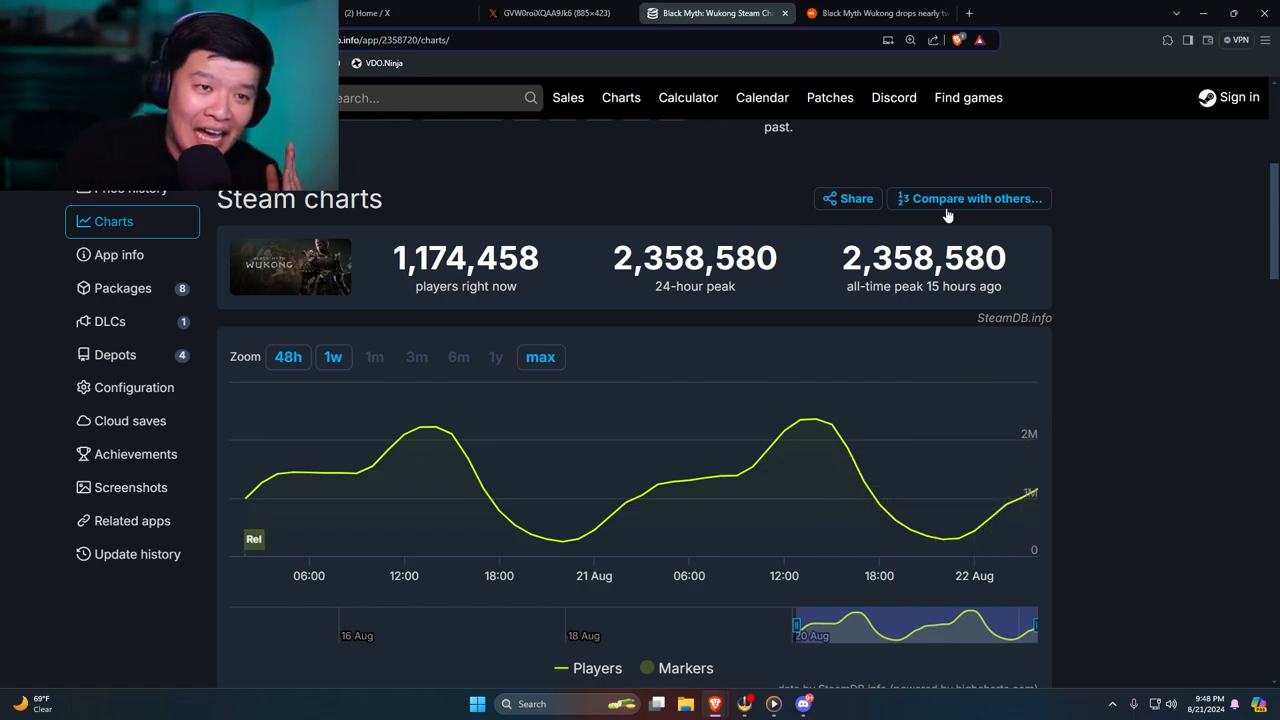
pyautogui.click(876, 12)
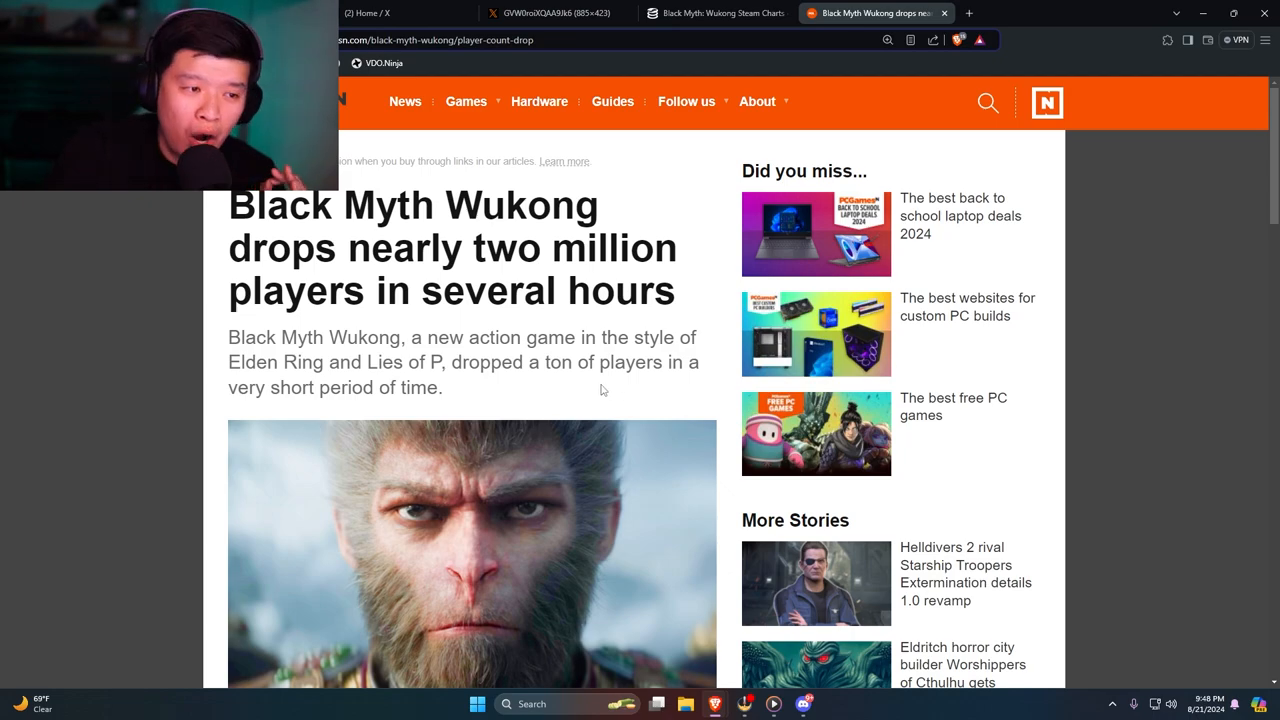
pyautogui.moveTo(874, 386)
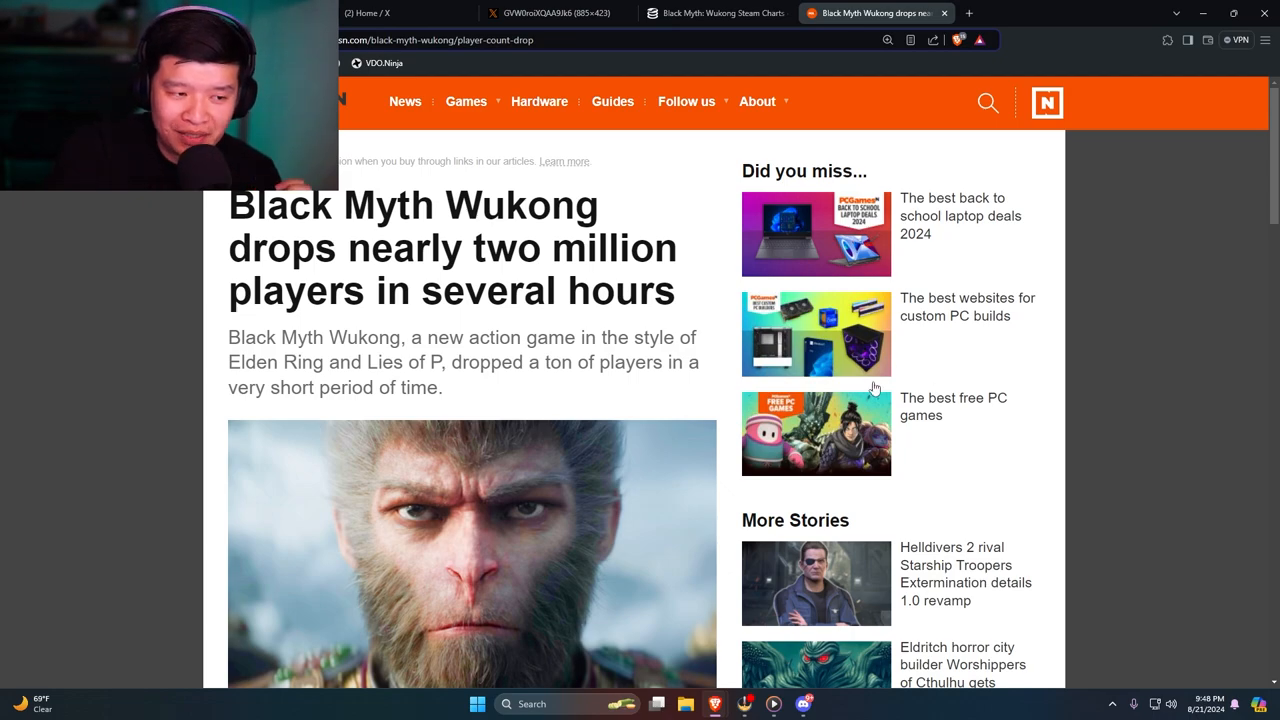
# - Scroll the PCGamesN article to its byline and return to the SteamDB Wukong chart
pyautogui.scroll(-3)
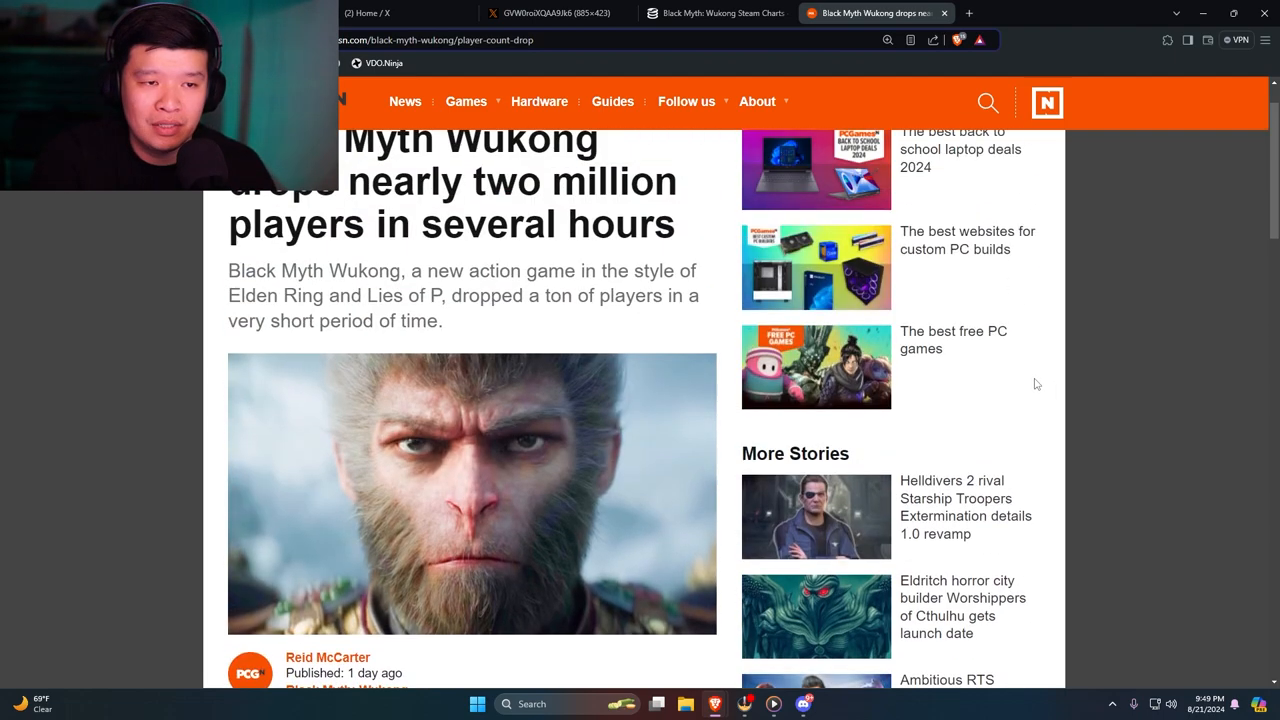
pyautogui.click(724, 12)
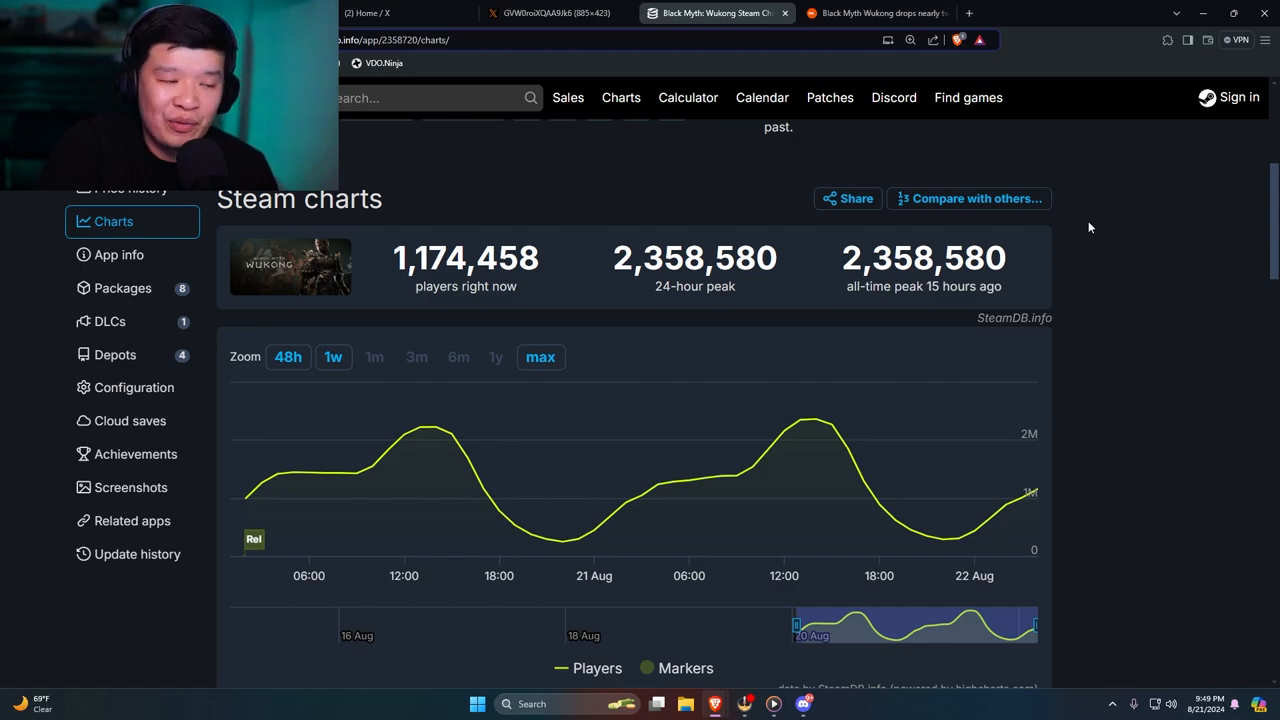
# - Highlight the PCGamesN player-drop headline and scroll down to its peak-player figures
pyautogui.click(884, 12)
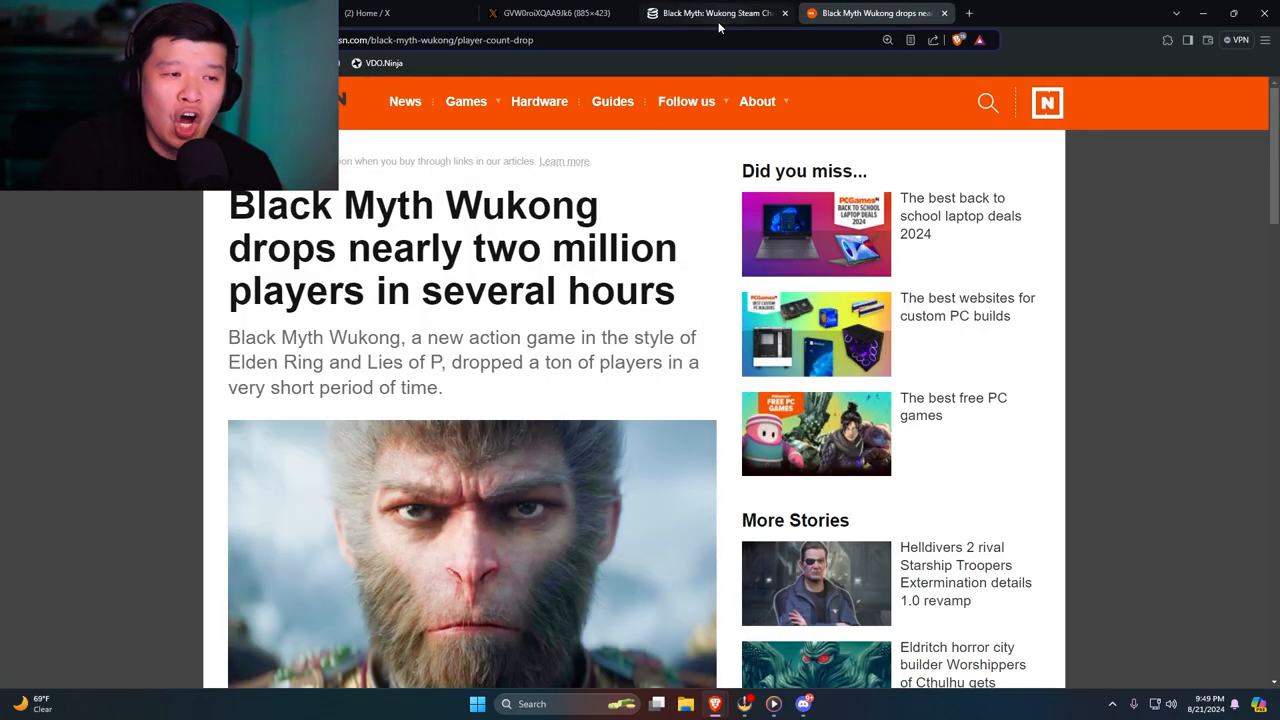
pyautogui.moveTo(228, 204); pyautogui.dragTo(540, 290)
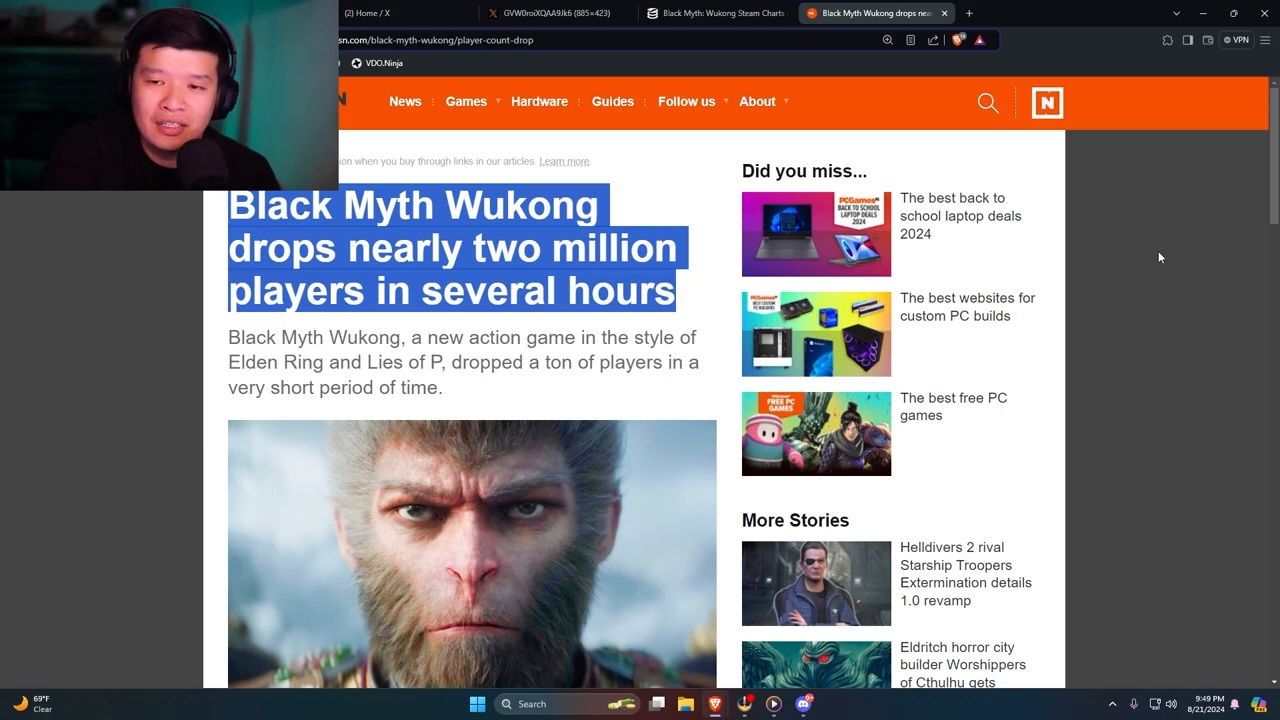
pyautogui.scroll(-3)
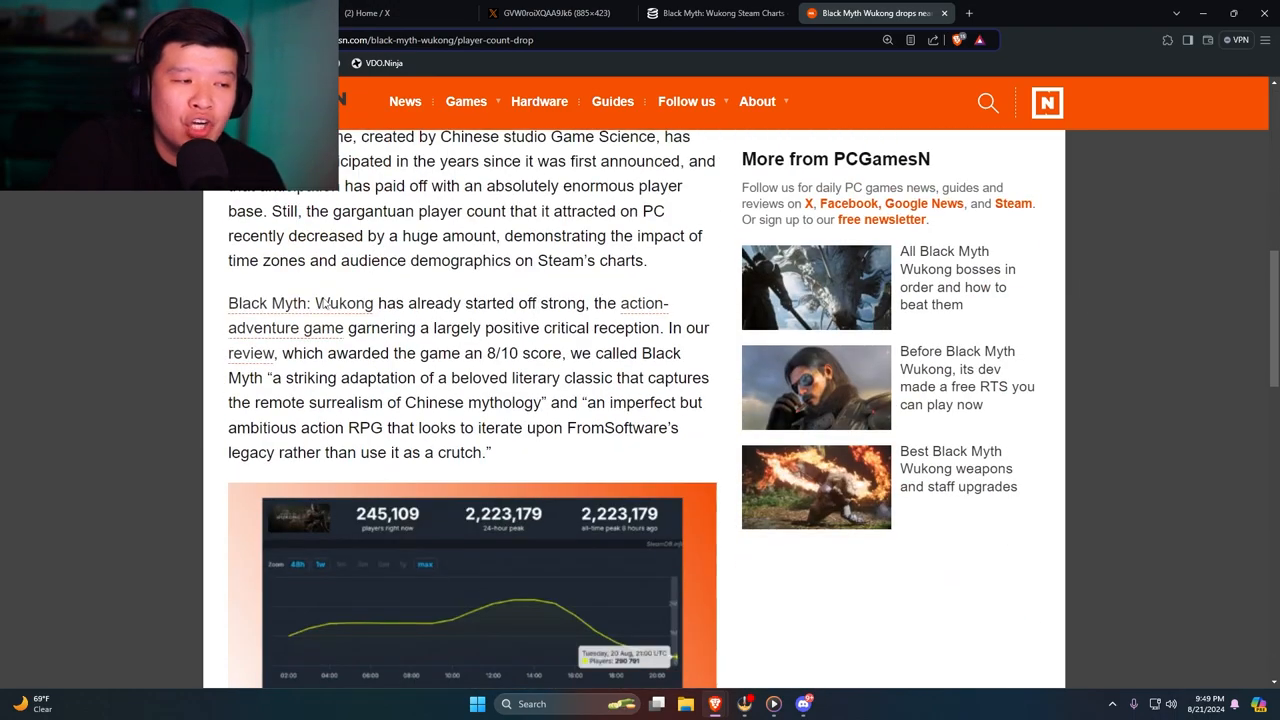
pyautogui.scroll(-3)
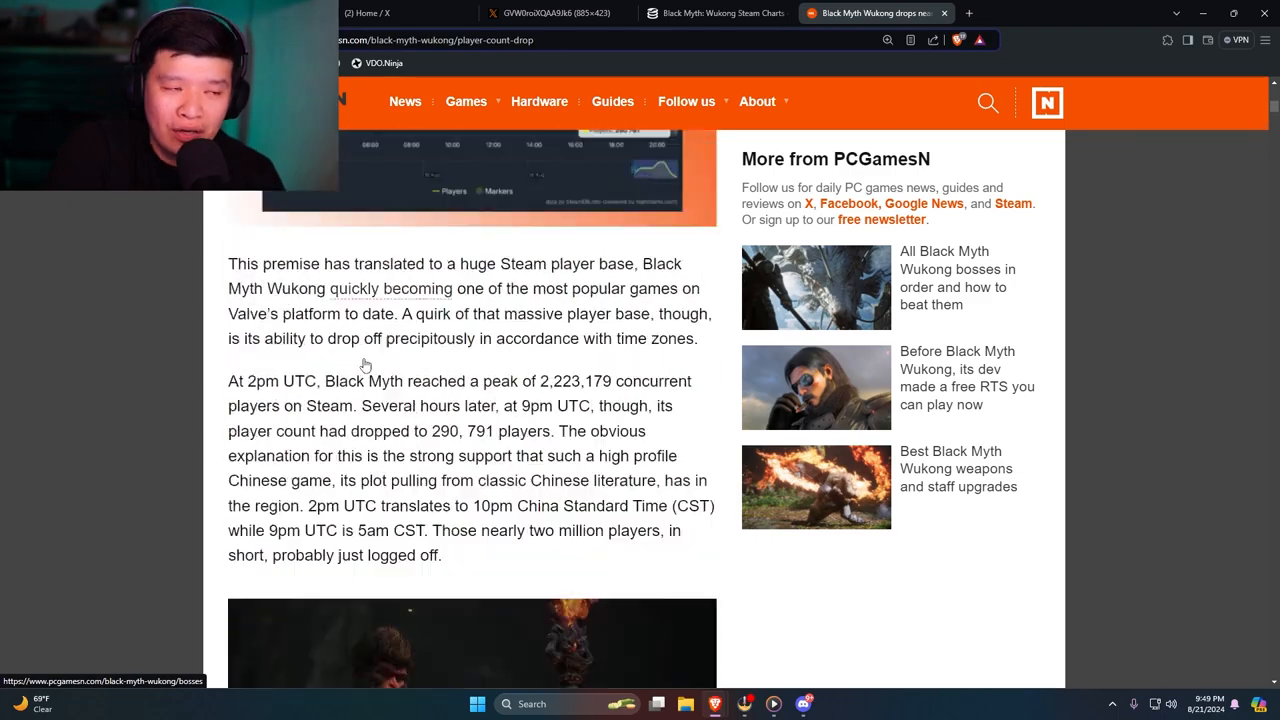
# - Scroll back to the top and highlight the article's headline again
pyautogui.scroll(3)
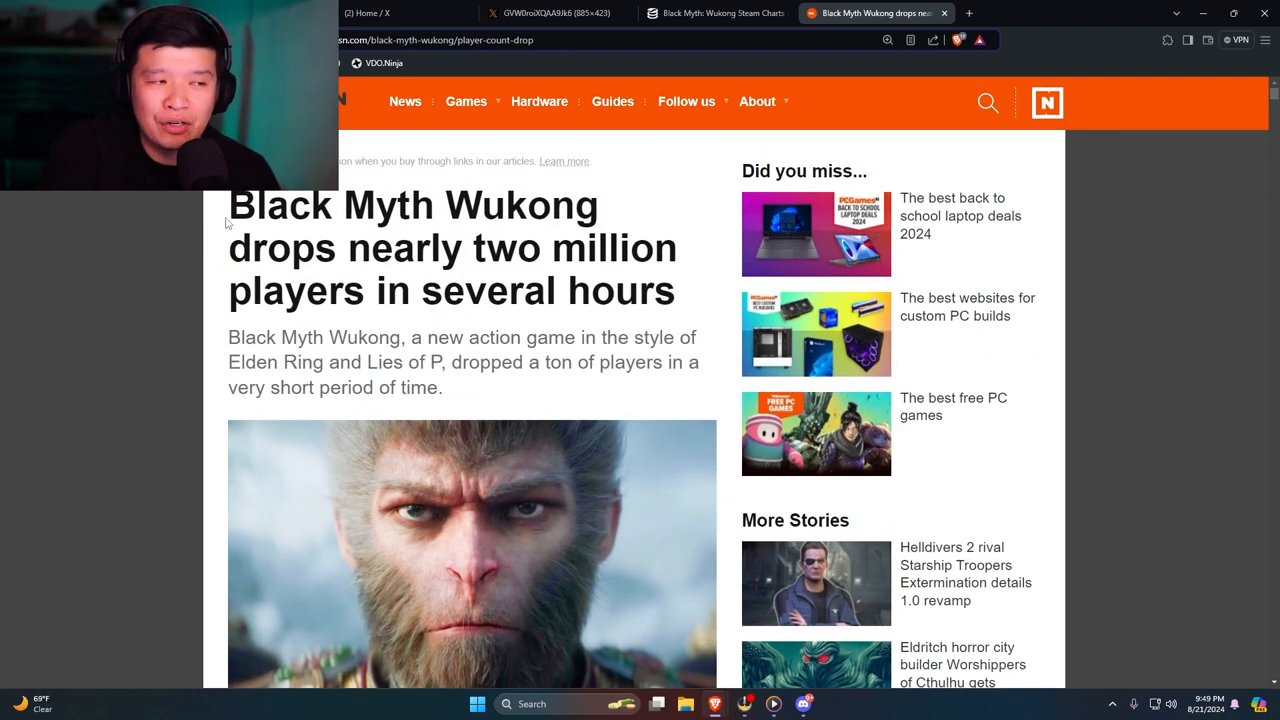
pyautogui.moveTo(228, 204); pyautogui.dragTo(664, 290)
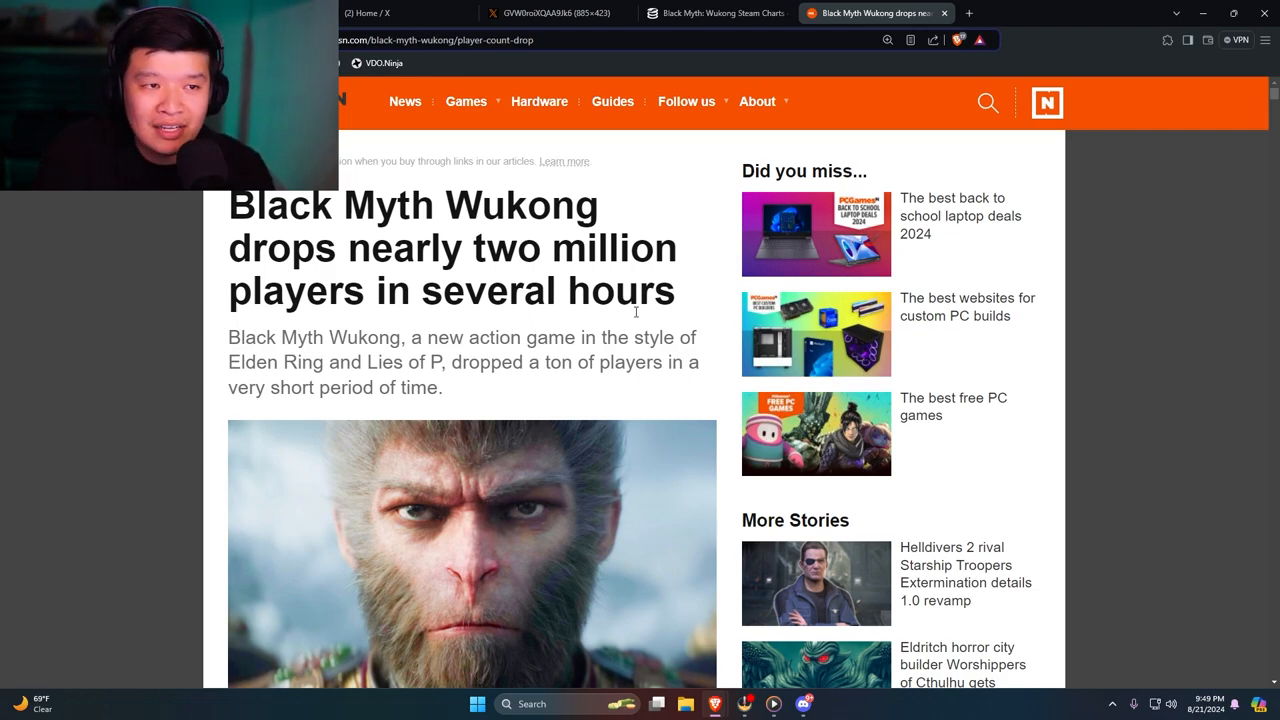
pyautogui.moveTo(228, 204); pyautogui.dragTo(644, 292)
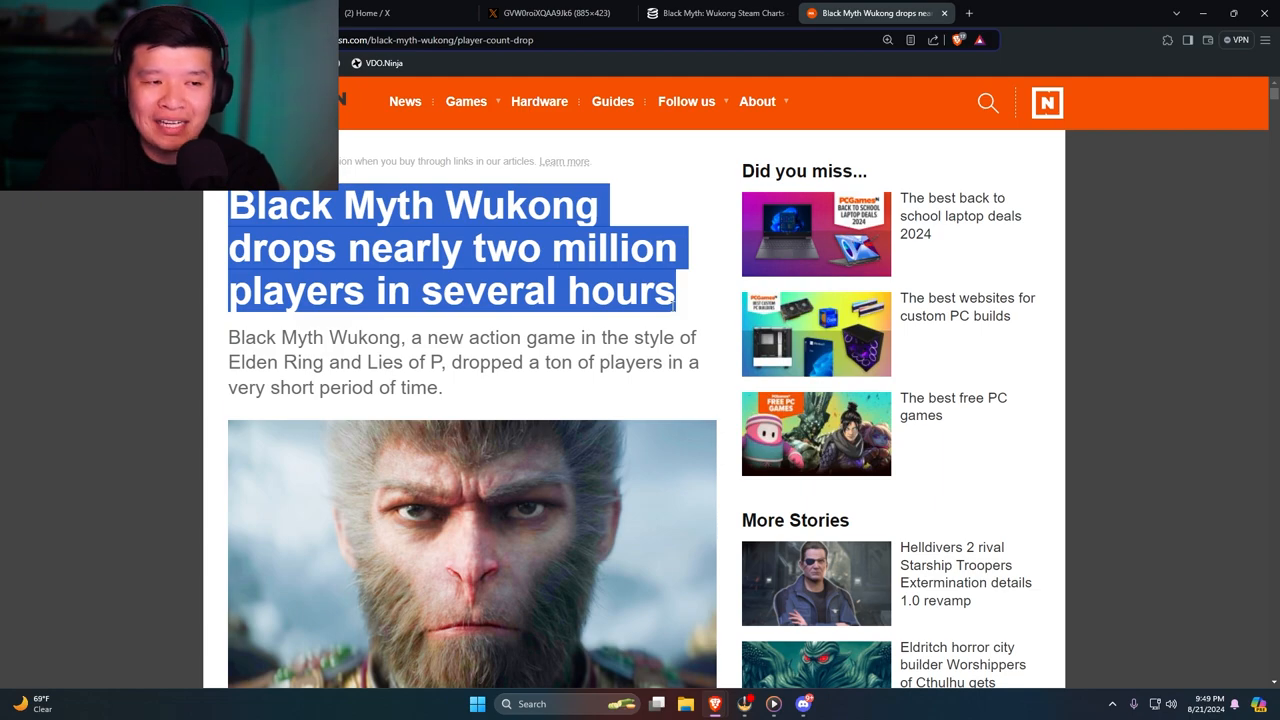
pyautogui.moveTo(224, 224)
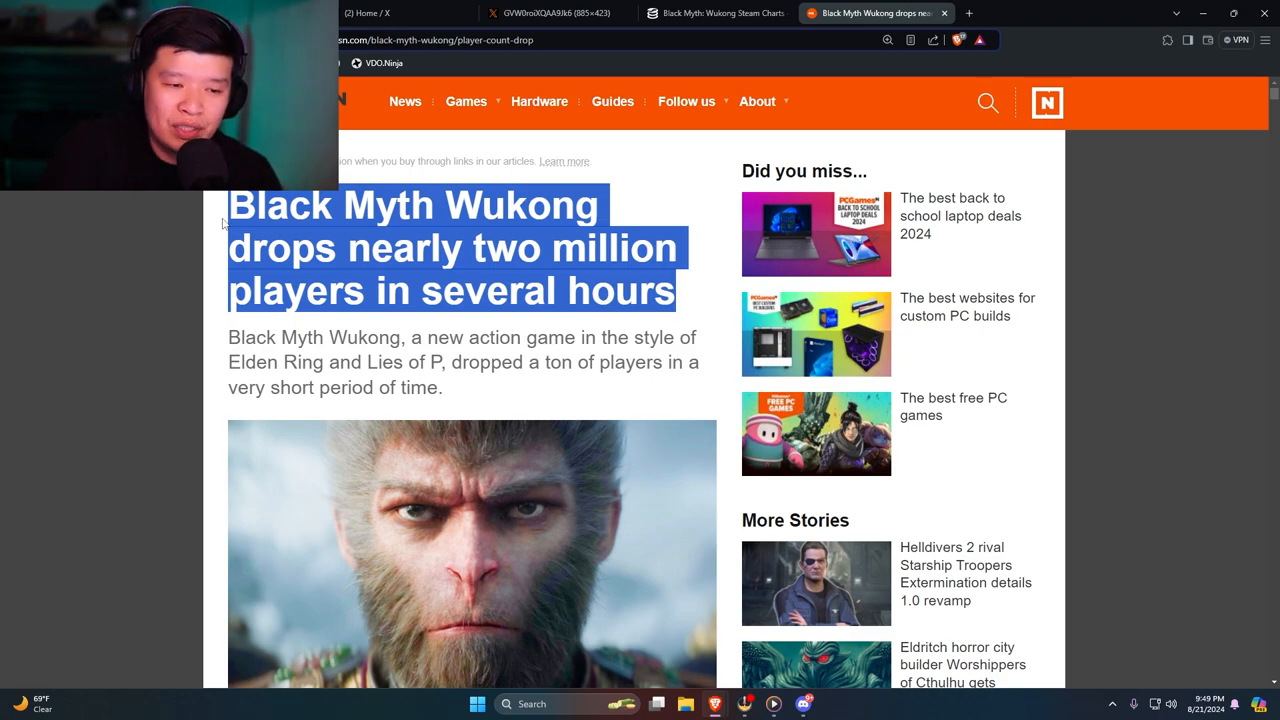
pyautogui.moveTo(1148, 274)
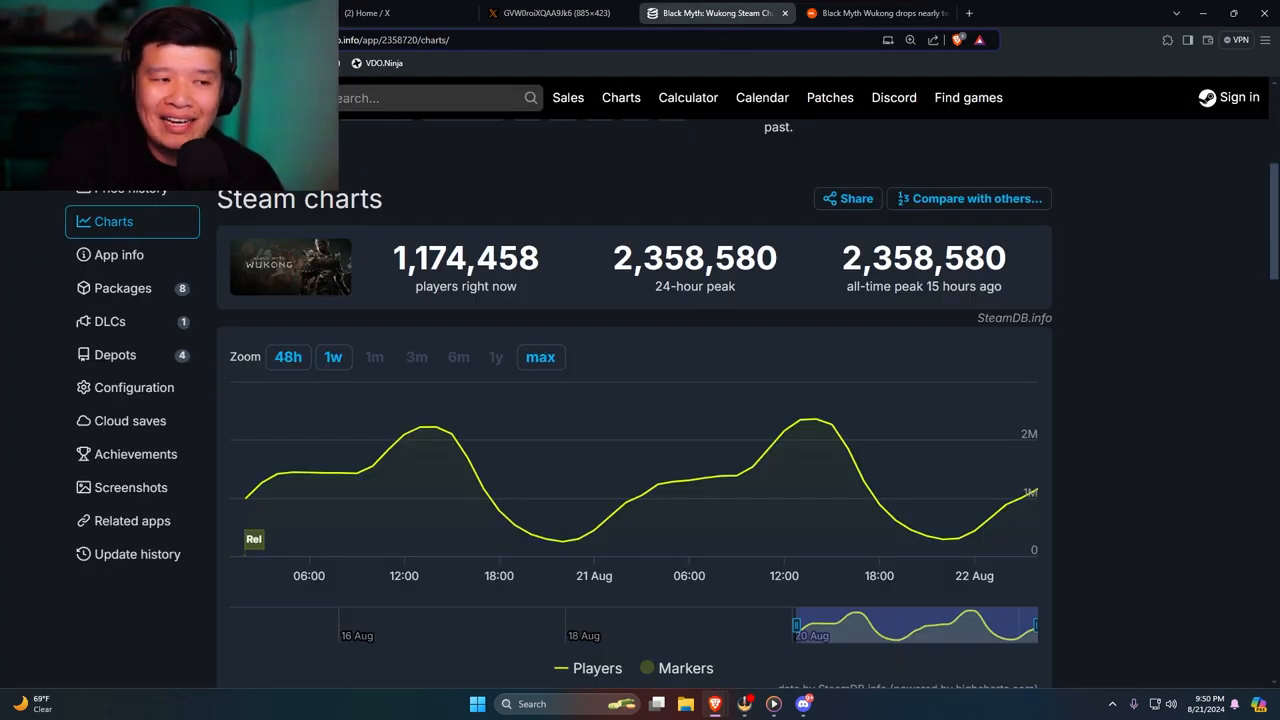
pyautogui.moveTo(1114, 380)
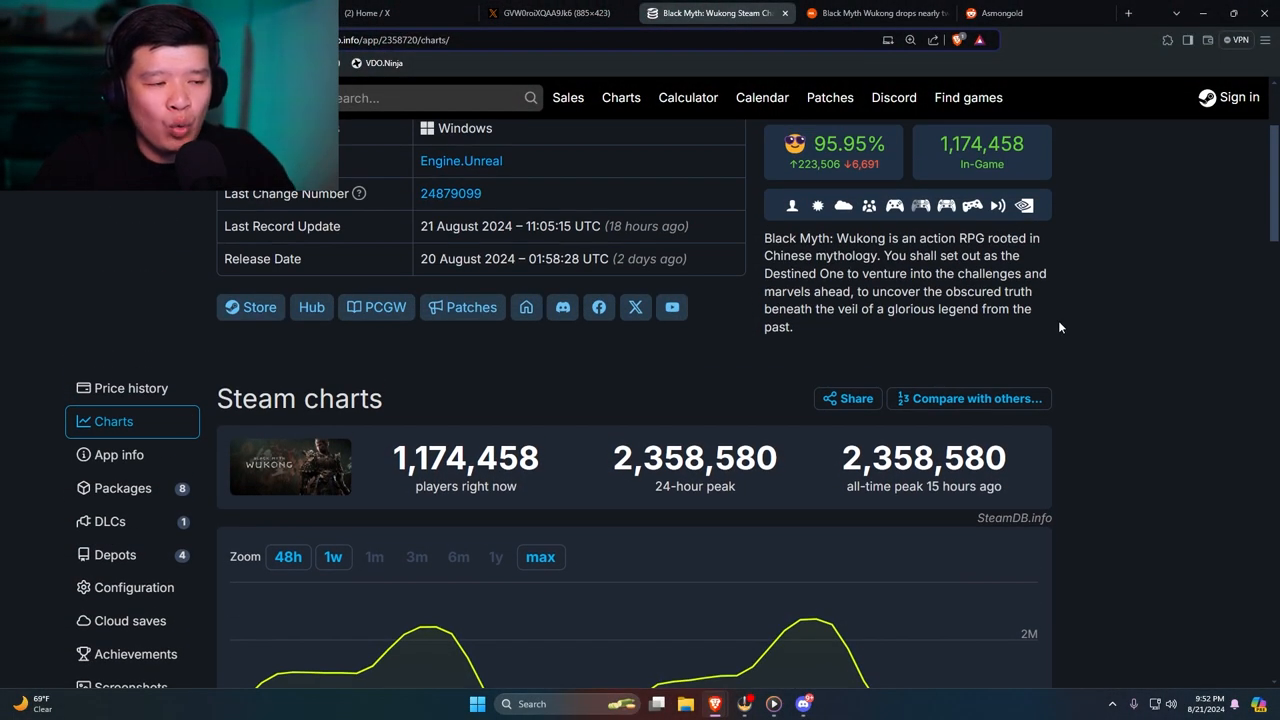
# - Search SteamDB for 'dustborn' and view its page showing 30 players and an 83 all-time peak
pyautogui.click(420, 96)
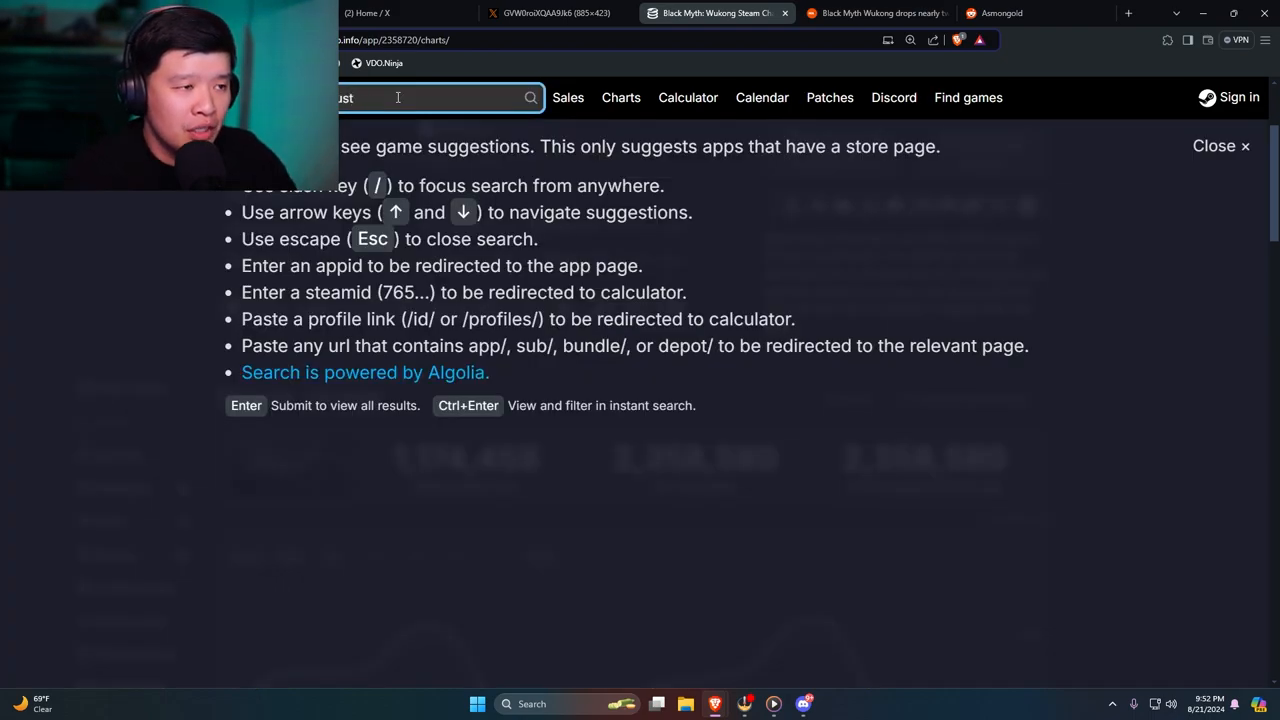
pyautogui.write('dustborn')
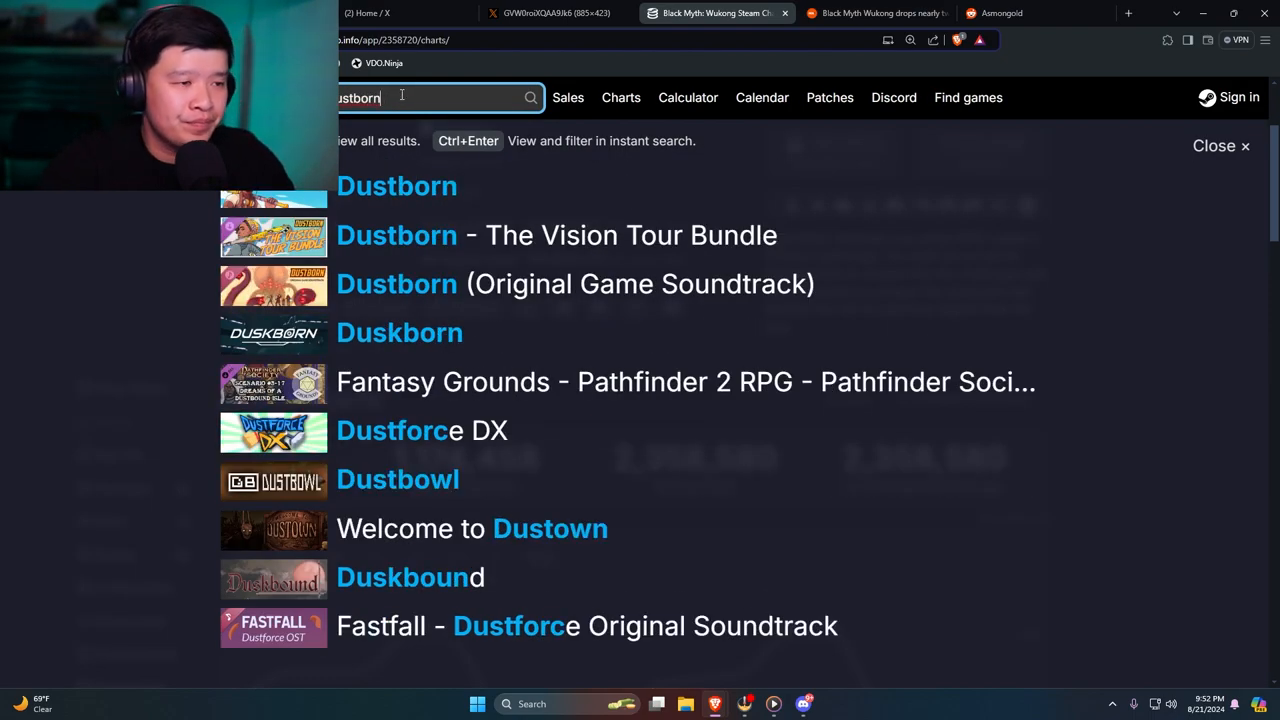
pyautogui.click(396, 184)
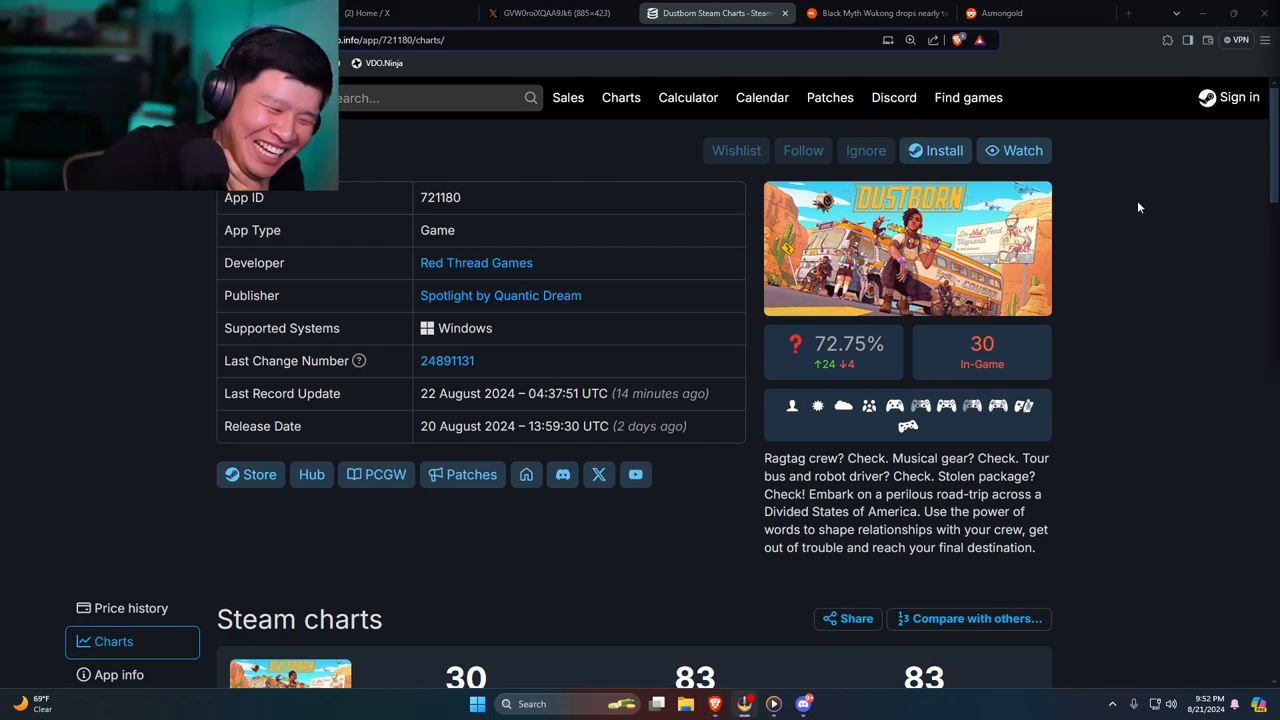
pyautogui.scroll(-3)
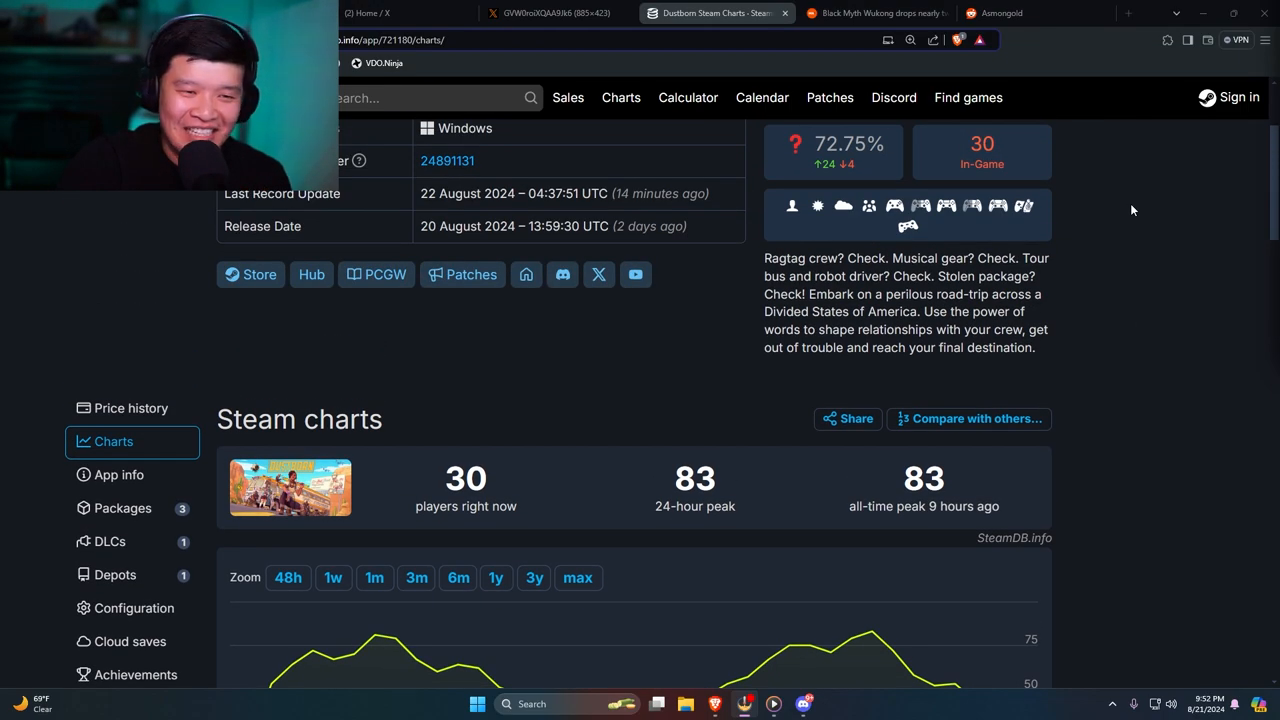
pyautogui.scroll(3)
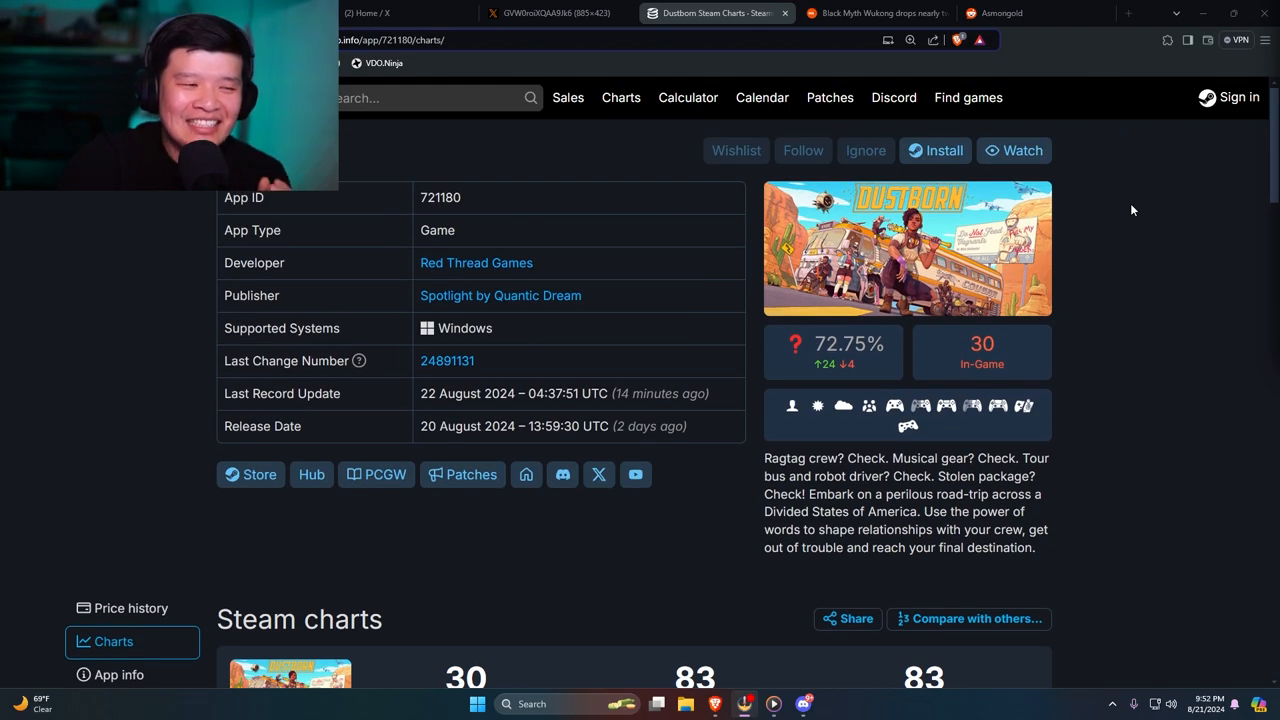